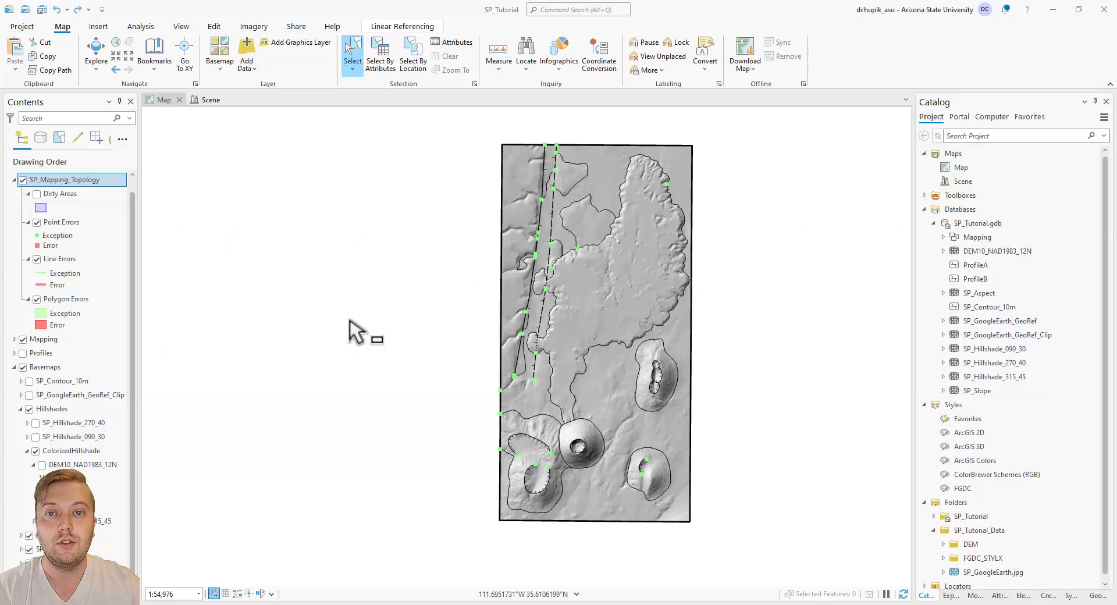
Collapse the SP_Mapping_Topology error group and turn its layers off.
click(66, 179)
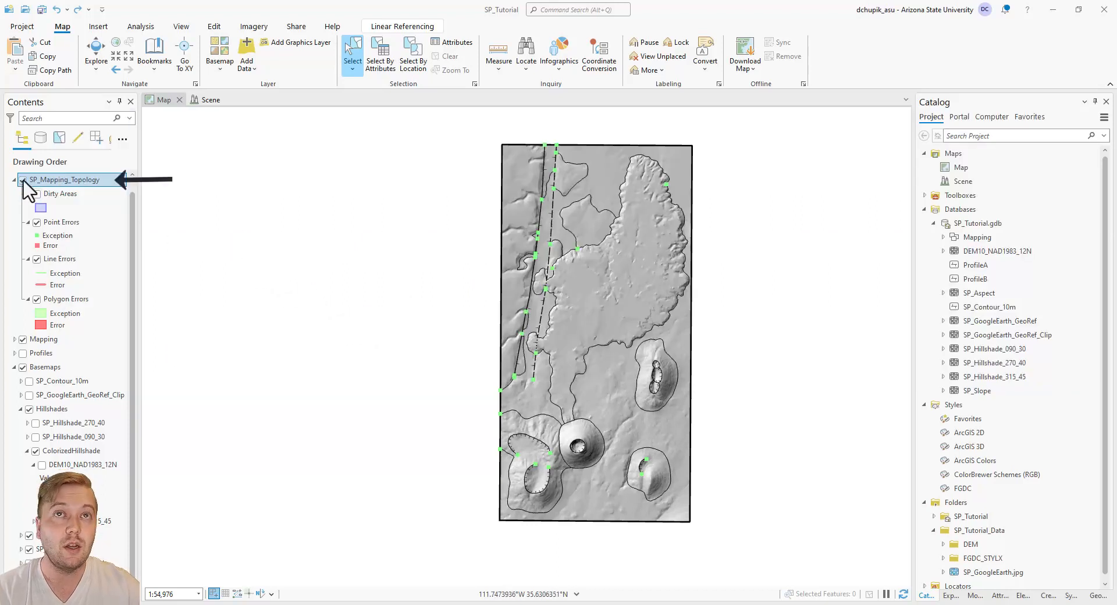
click(14, 180)
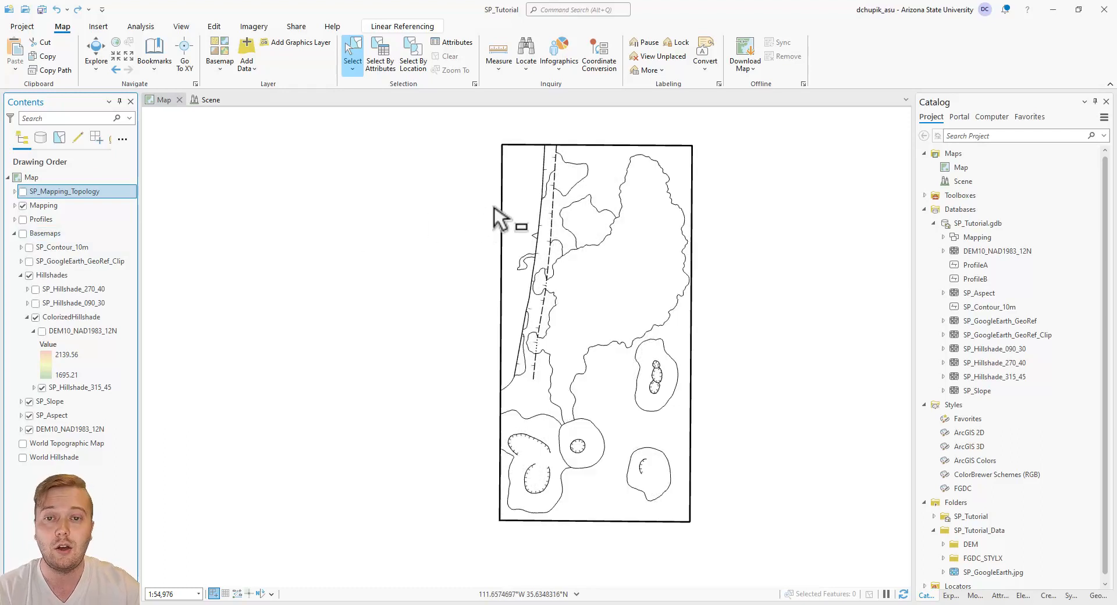
Set up Feature To Polygon with Map Border, Geologic Contacts and Linear Features as inputs, outputting SP_GeoUnits.
click(577, 9)
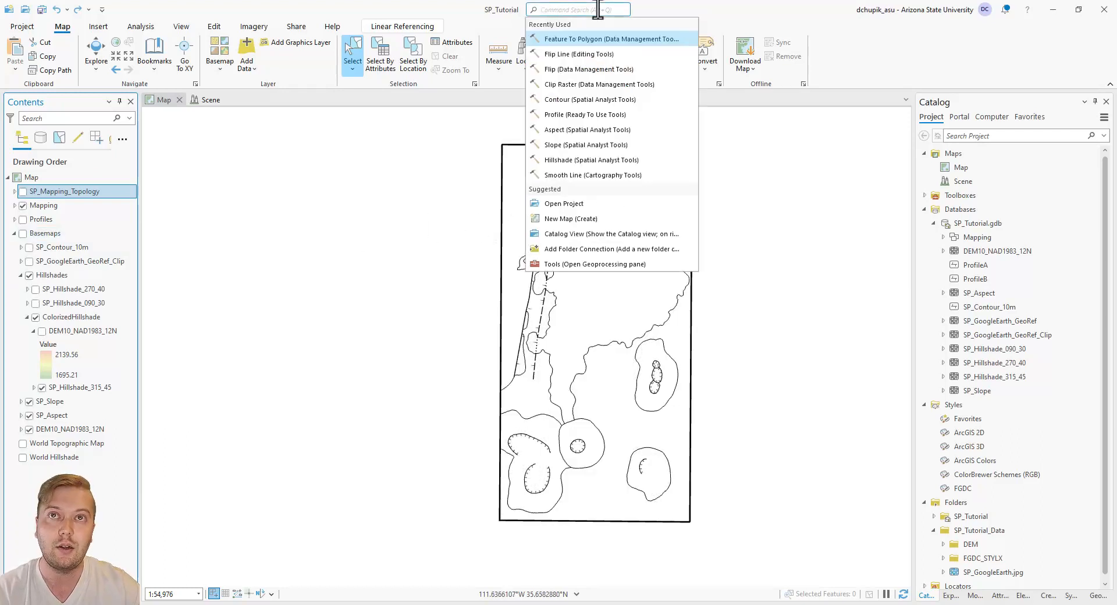
text(feature to polygon)
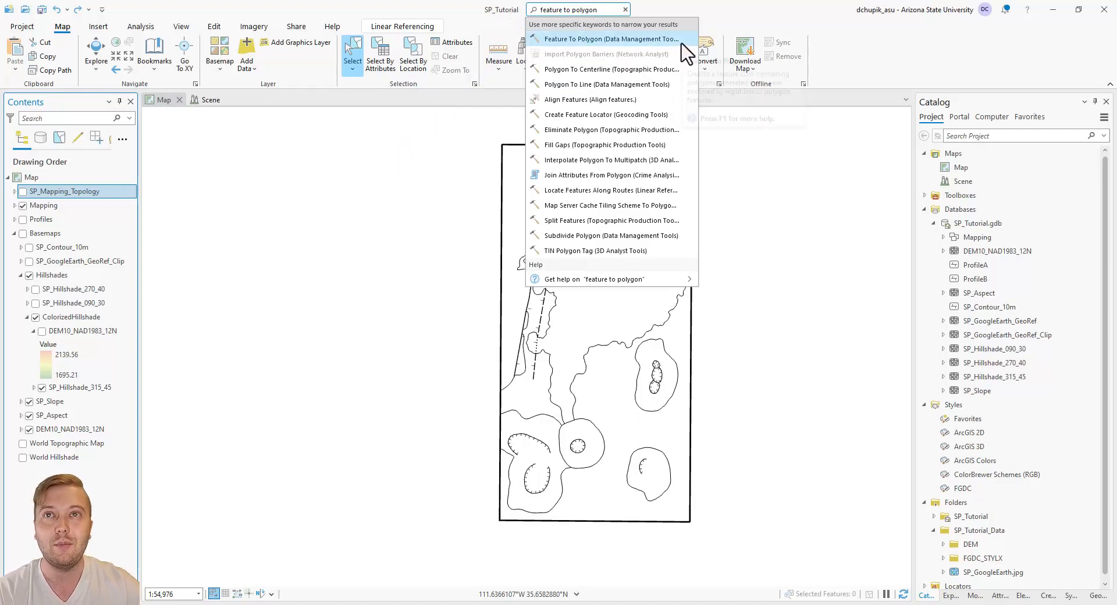
click(609, 38)
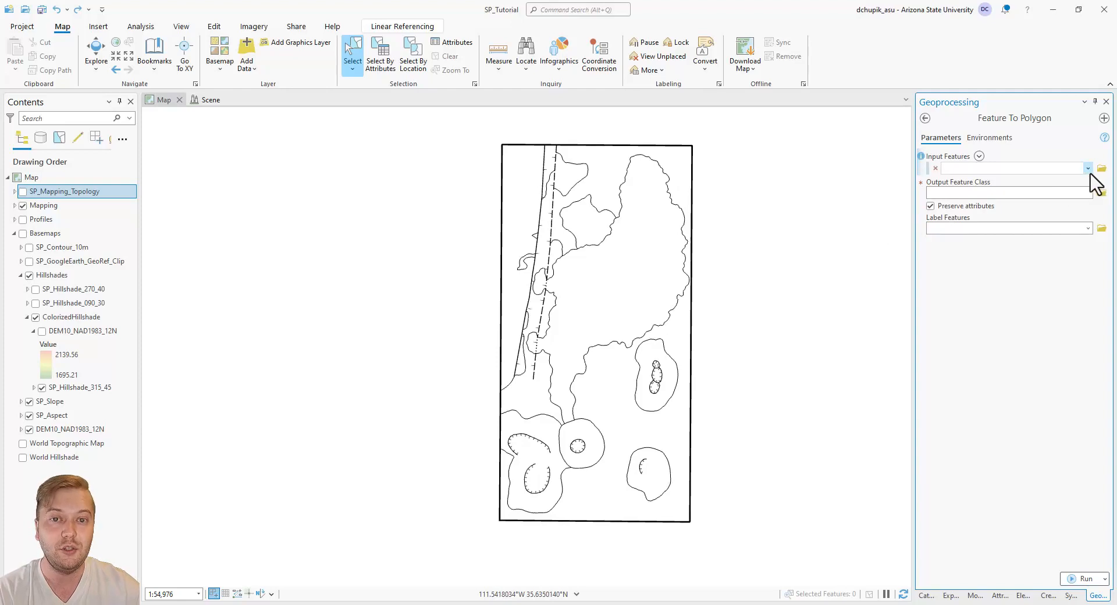
click(1087, 169)
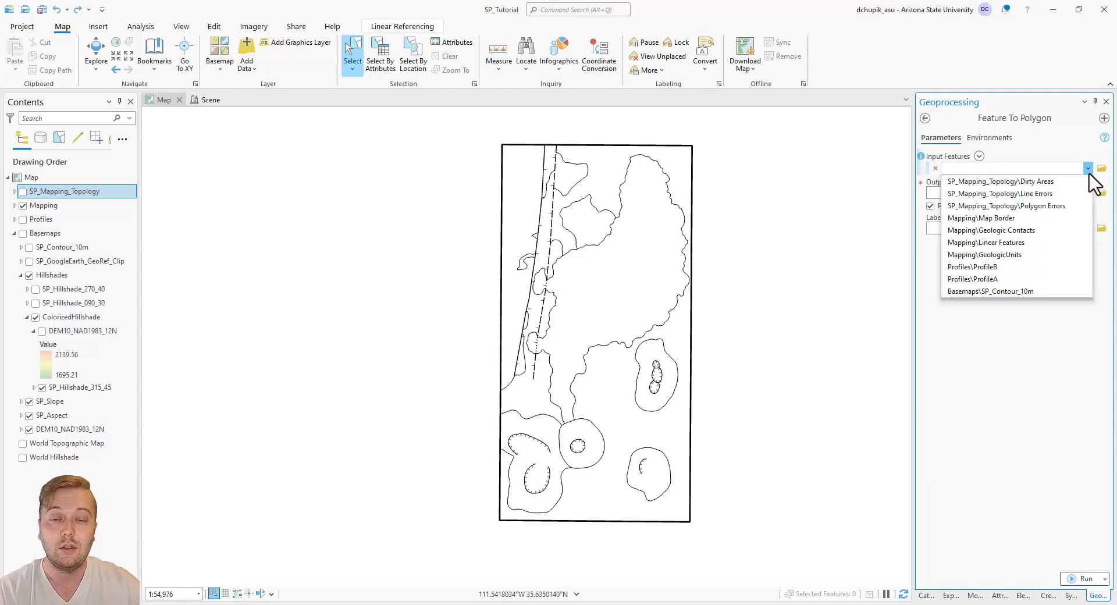
click(981, 218)
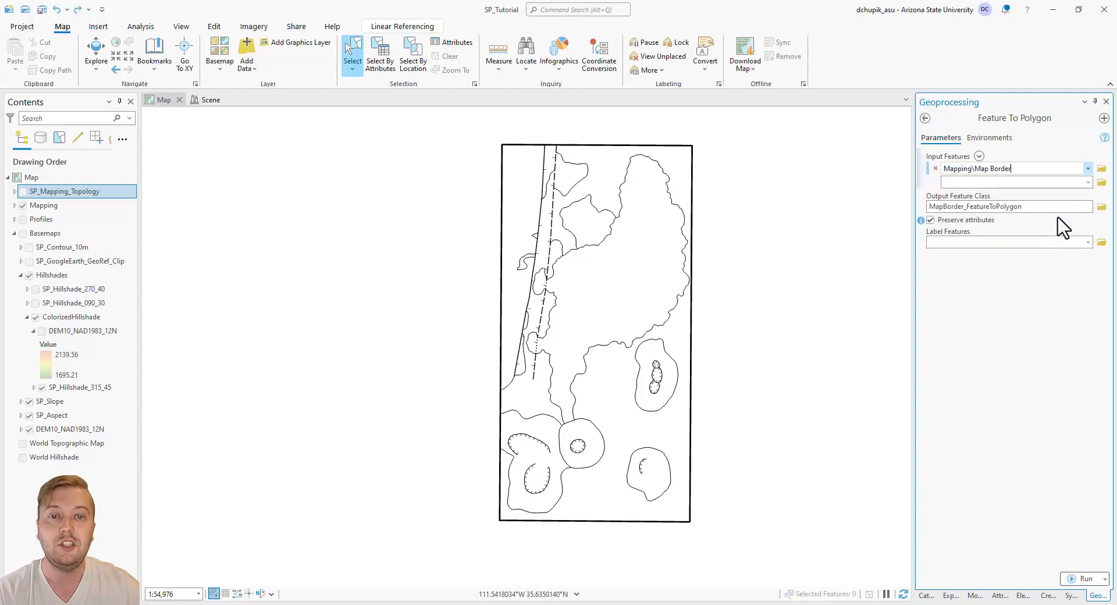
click(1087, 181)
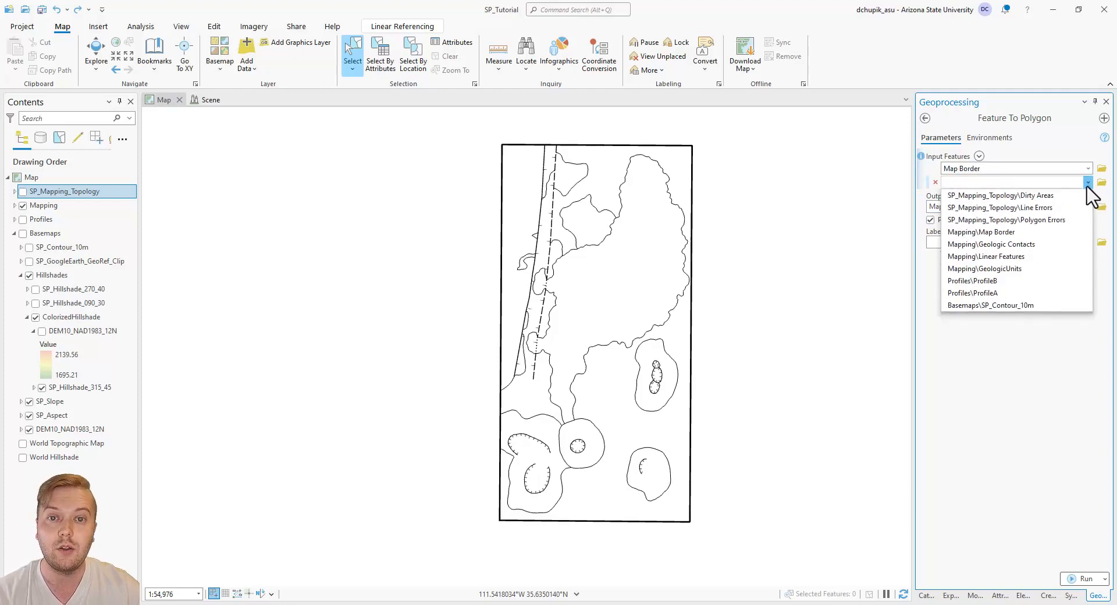
click(990, 243)
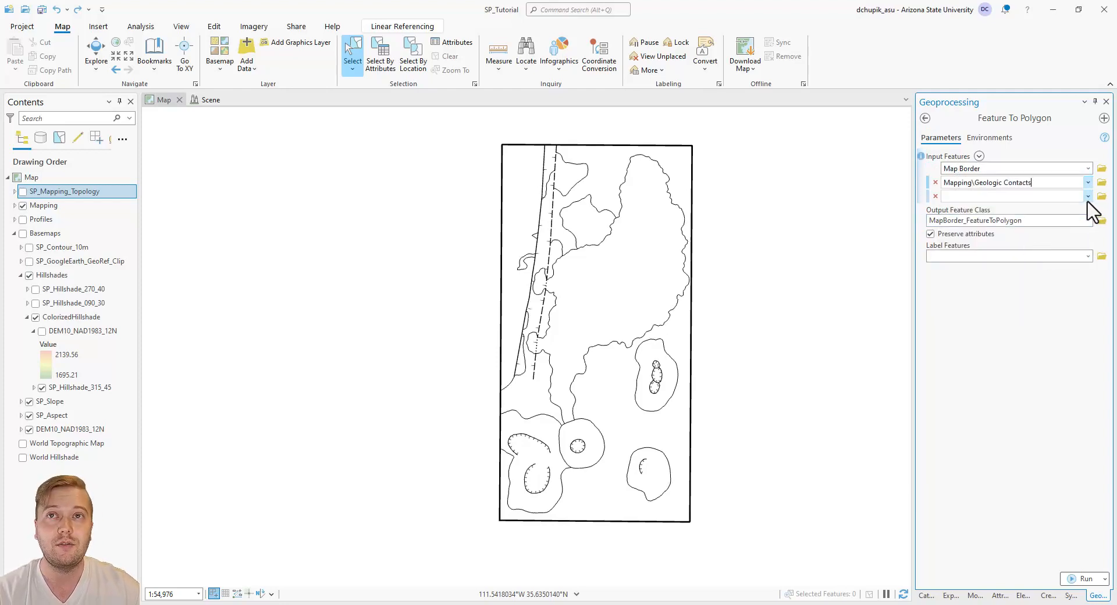
click(1088, 196)
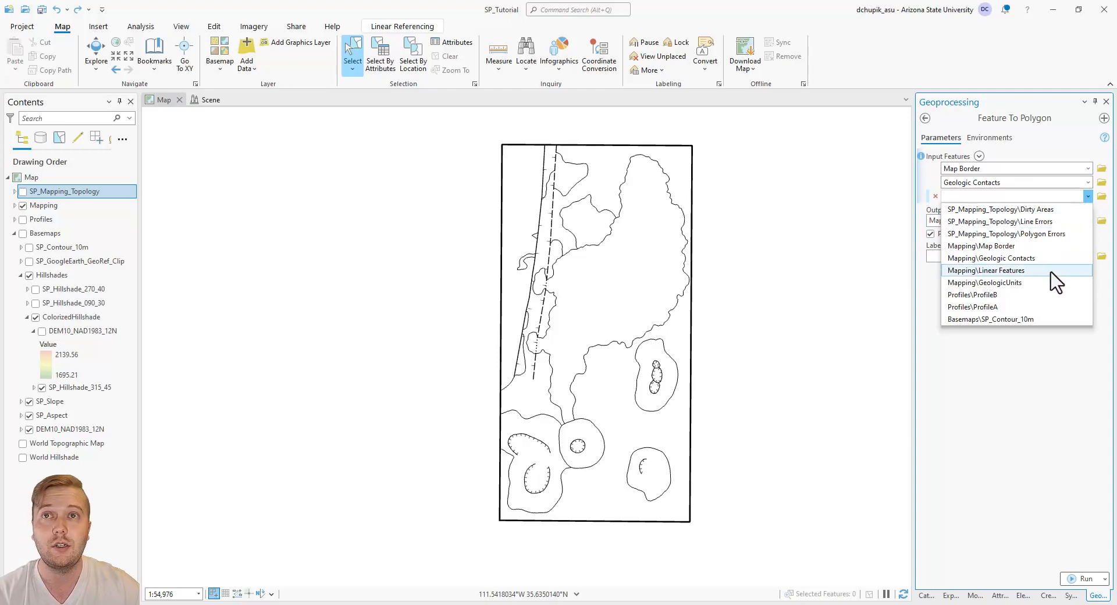
click(984, 269)
text(SP_GeoUnits)
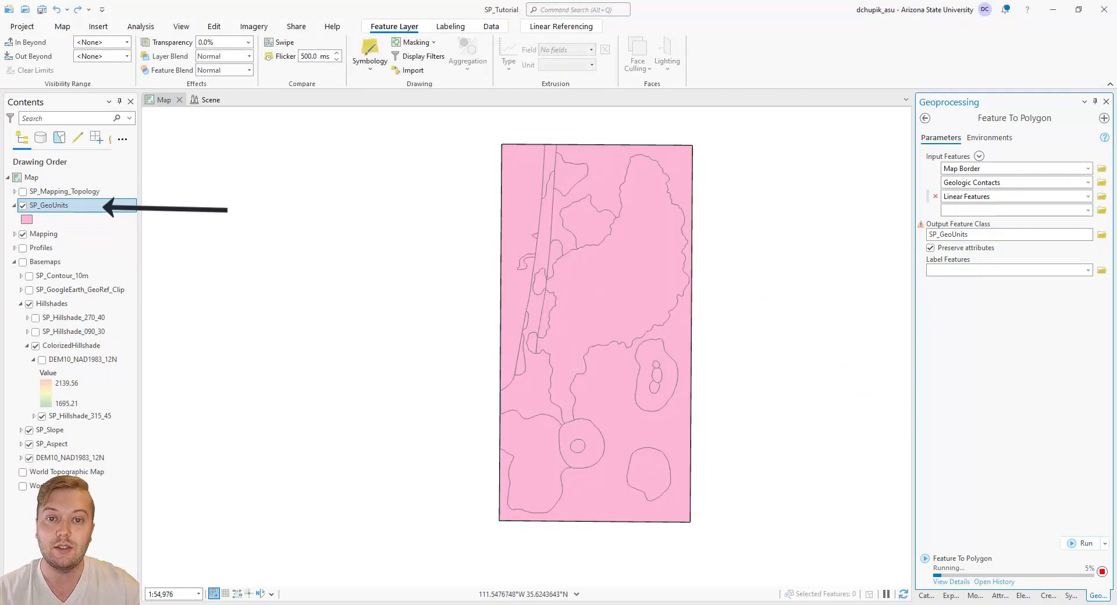
Switch the side pane to the Catalog to view SP_Tutorial.gdb and SP_GeoUnits.
click(927, 596)
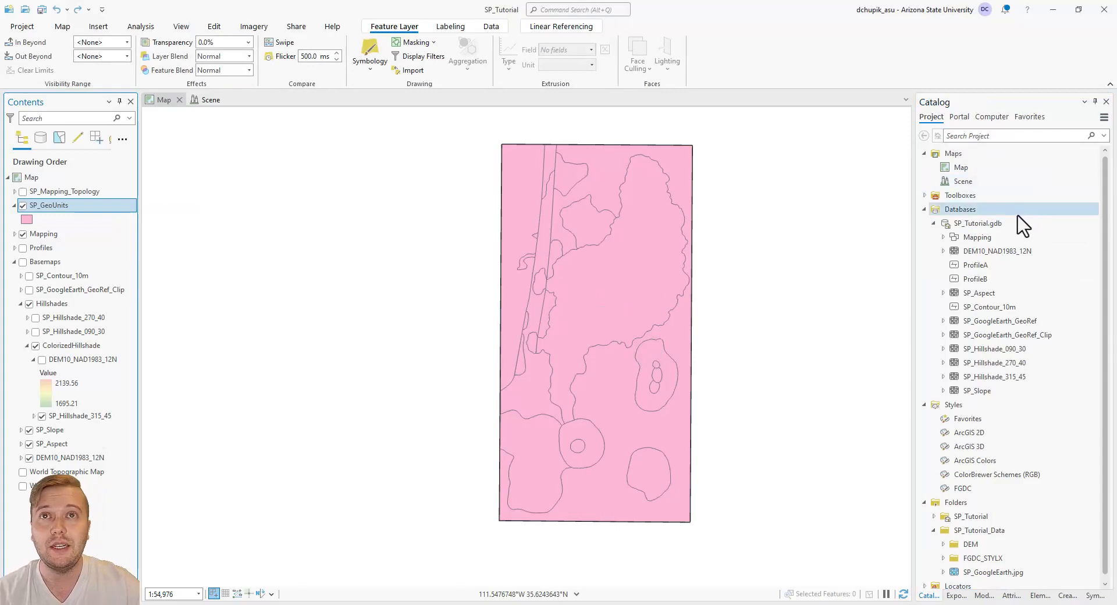
mouse_move(978, 223)
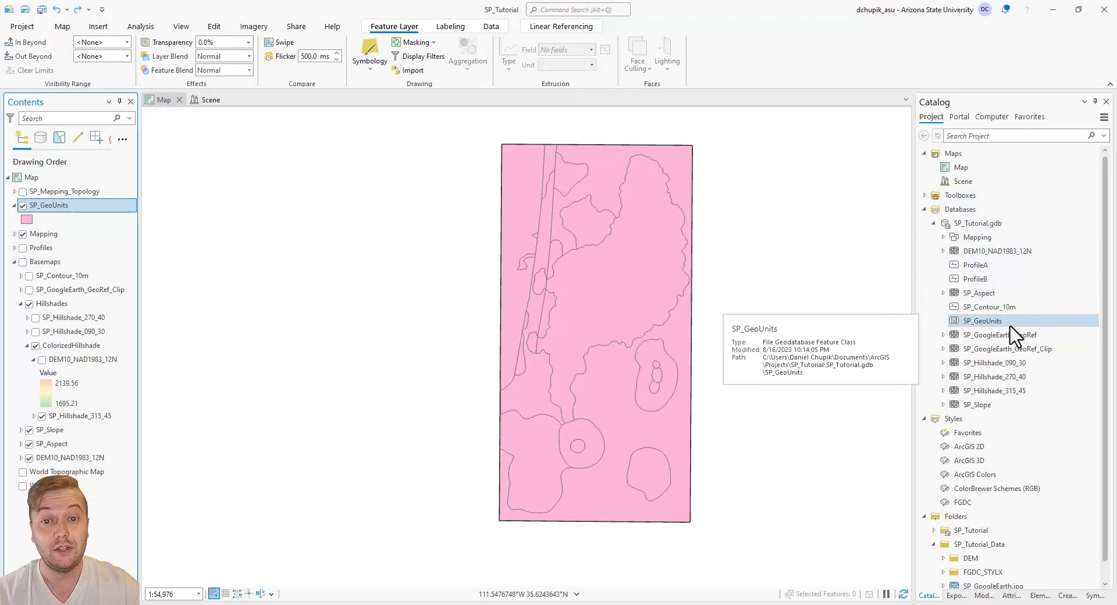
mouse_move(299, 278)
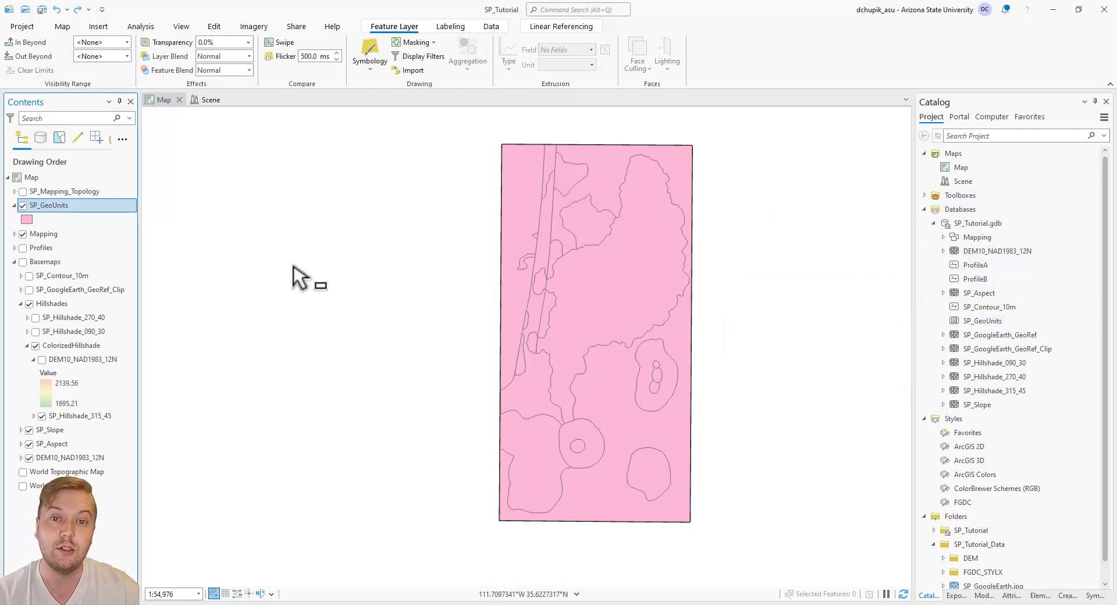
mouse_move(249, 267)
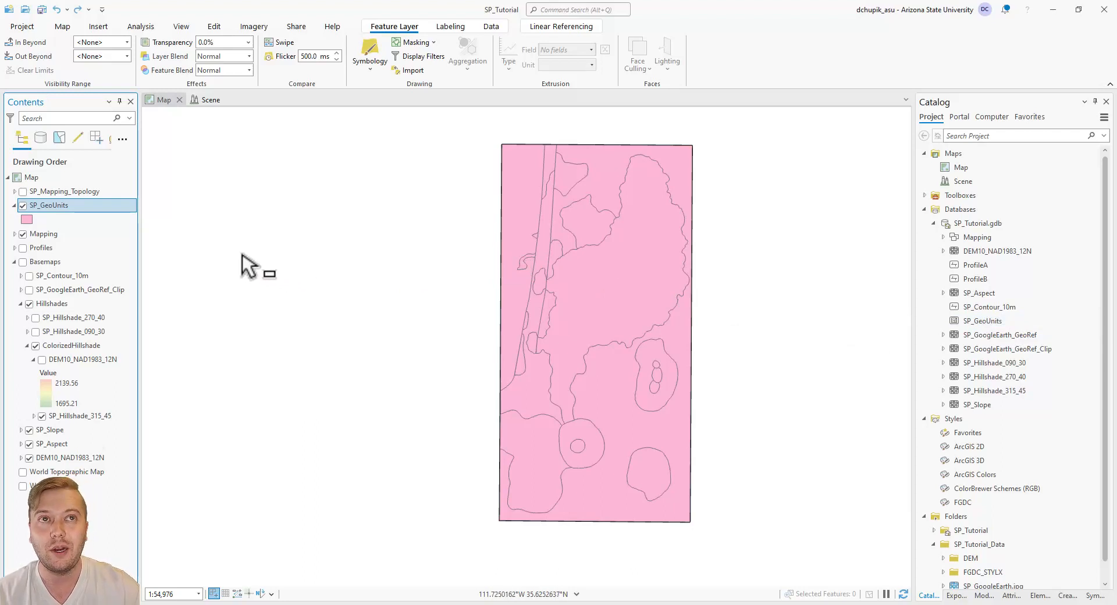
Open the attribute table from the SP_GeoUnits layer's context menu.
right_click(49, 205)
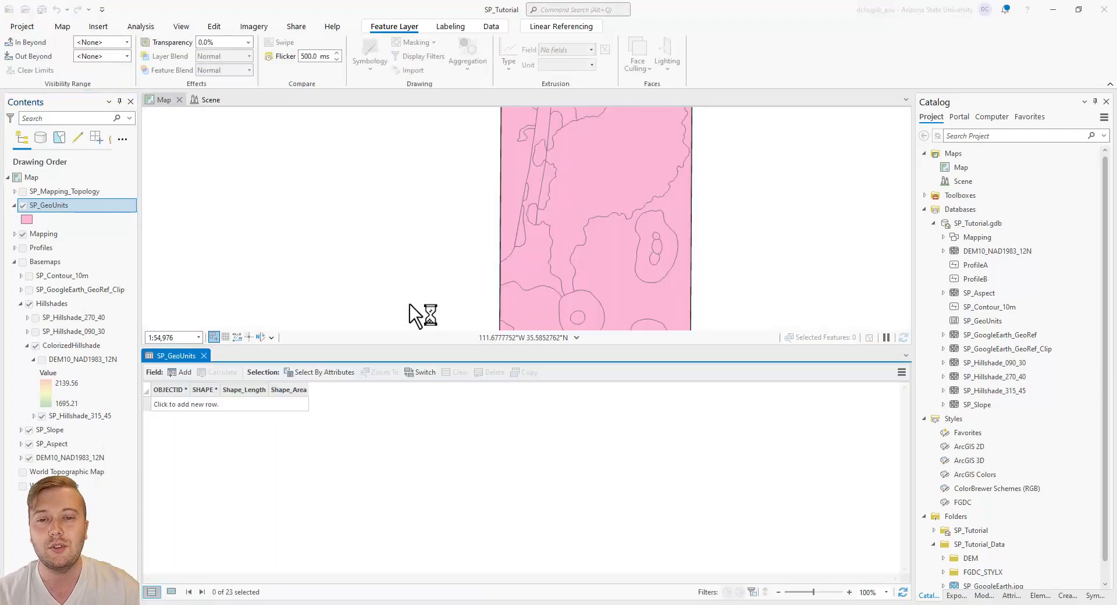
click(62, 26)
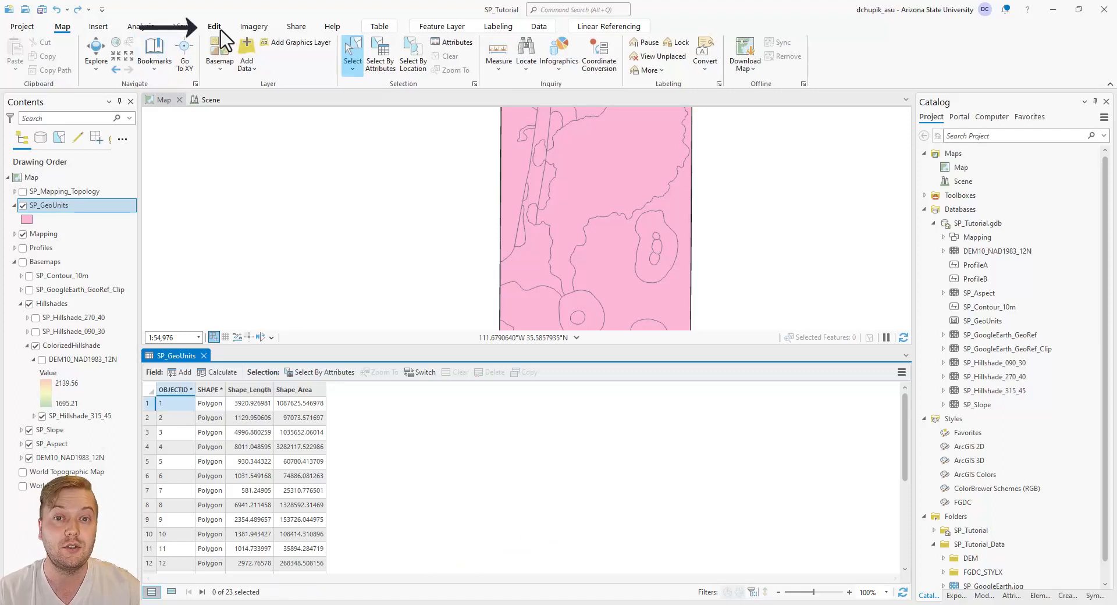
On the Edit tab, select records 1, 2, 3, 6 and 7 to locate each polygon.
click(214, 27)
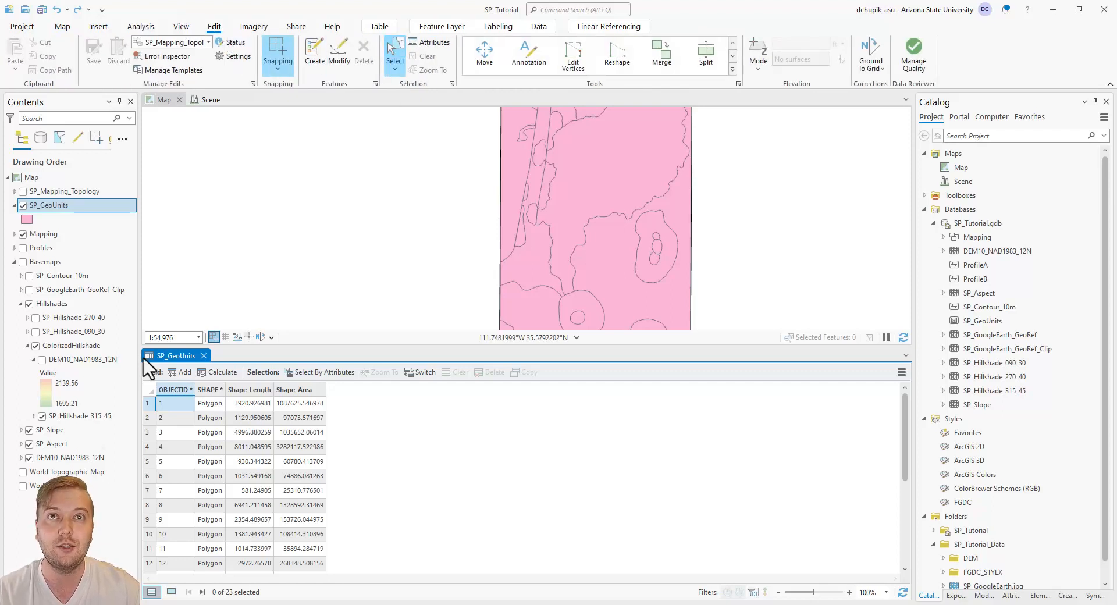
click(159, 402)
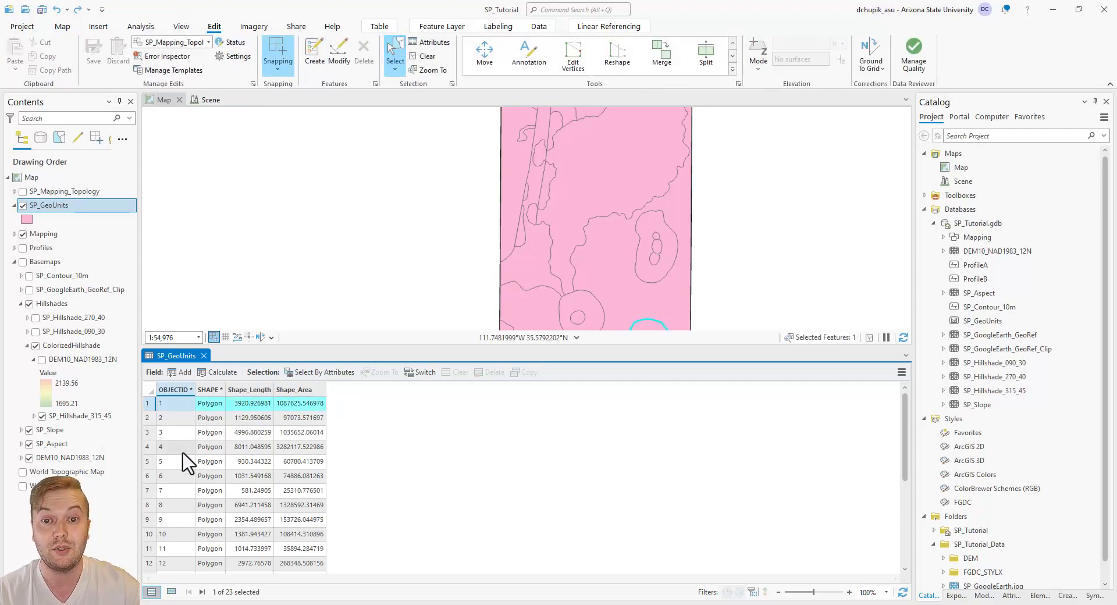
click(161, 417)
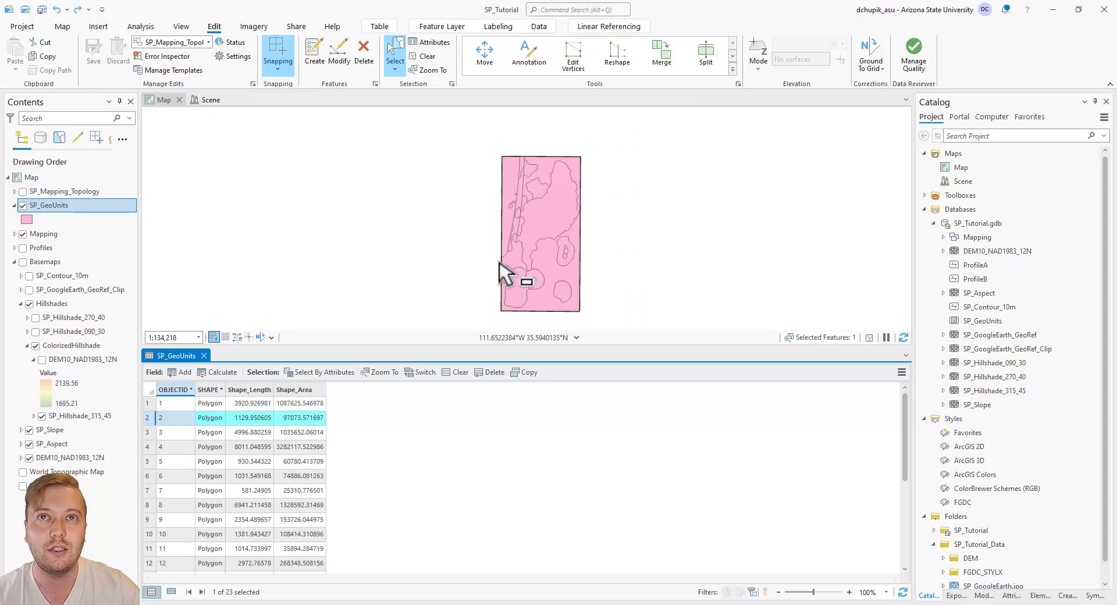
click(160, 431)
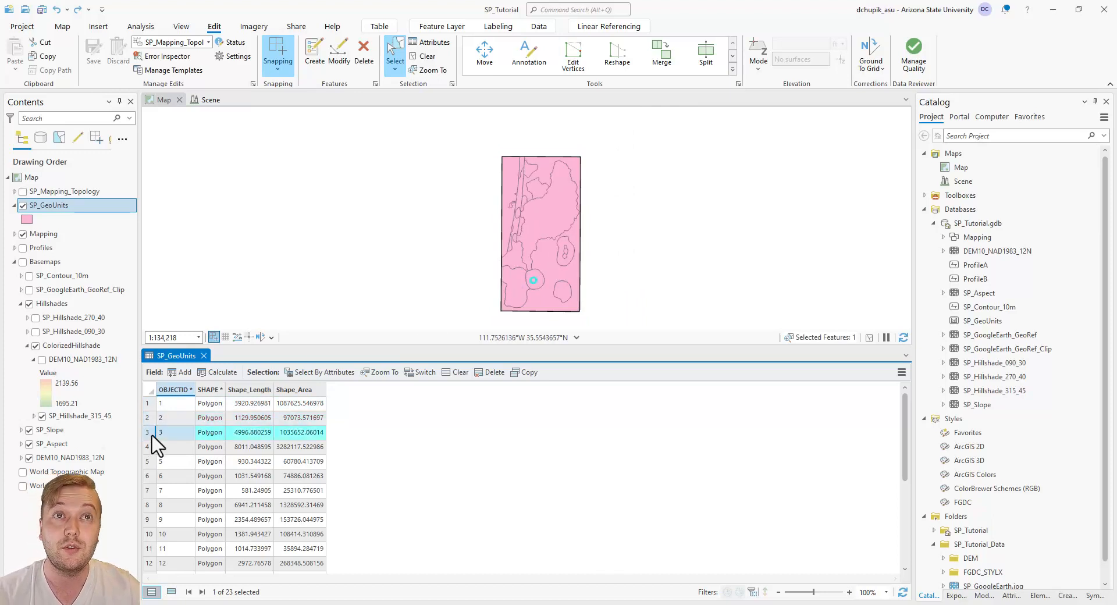
click(159, 461)
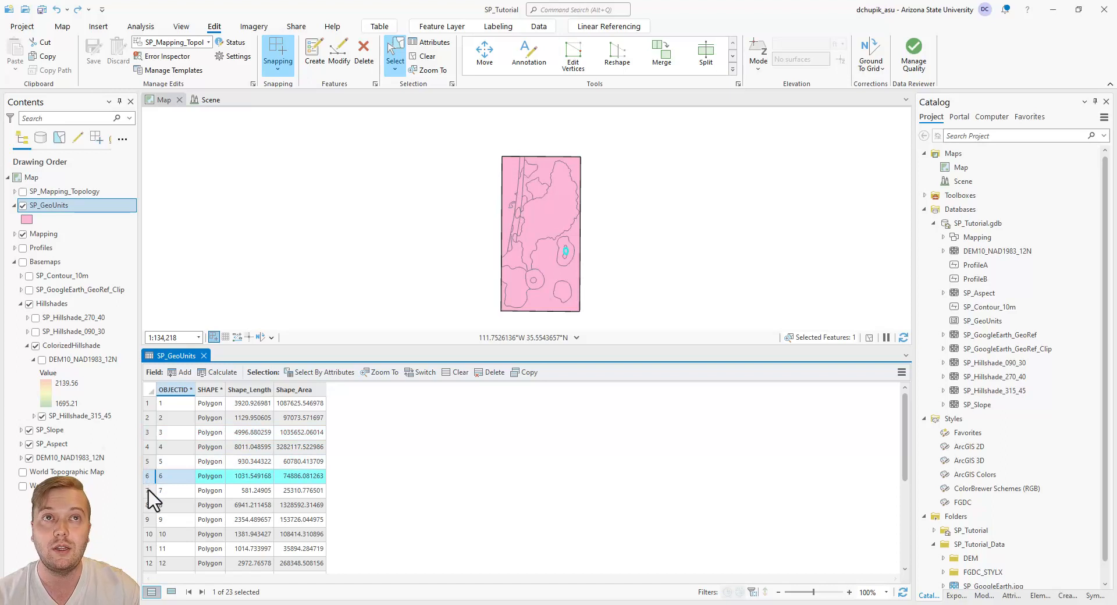
click(164, 491)
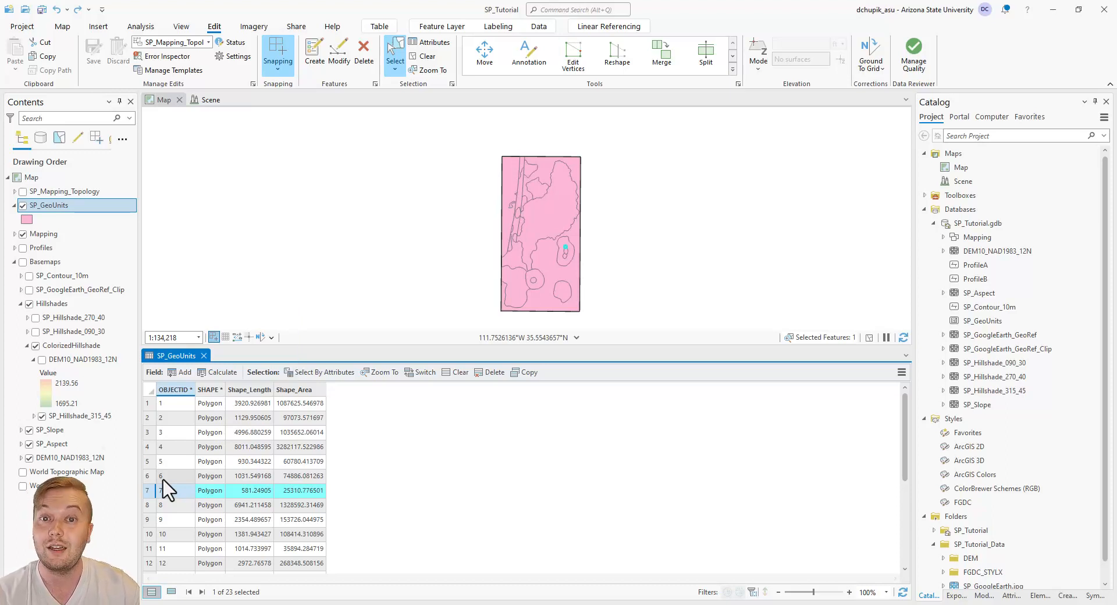
mouse_move(177, 447)
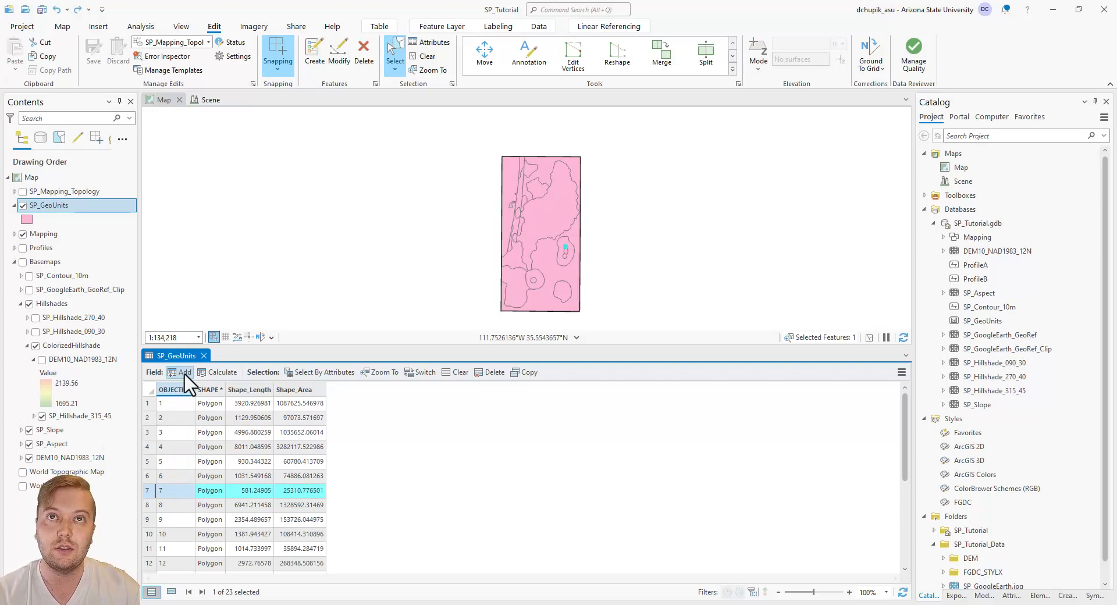
Create a UnitName field of Text data type in the Fields view and save it.
click(184, 371)
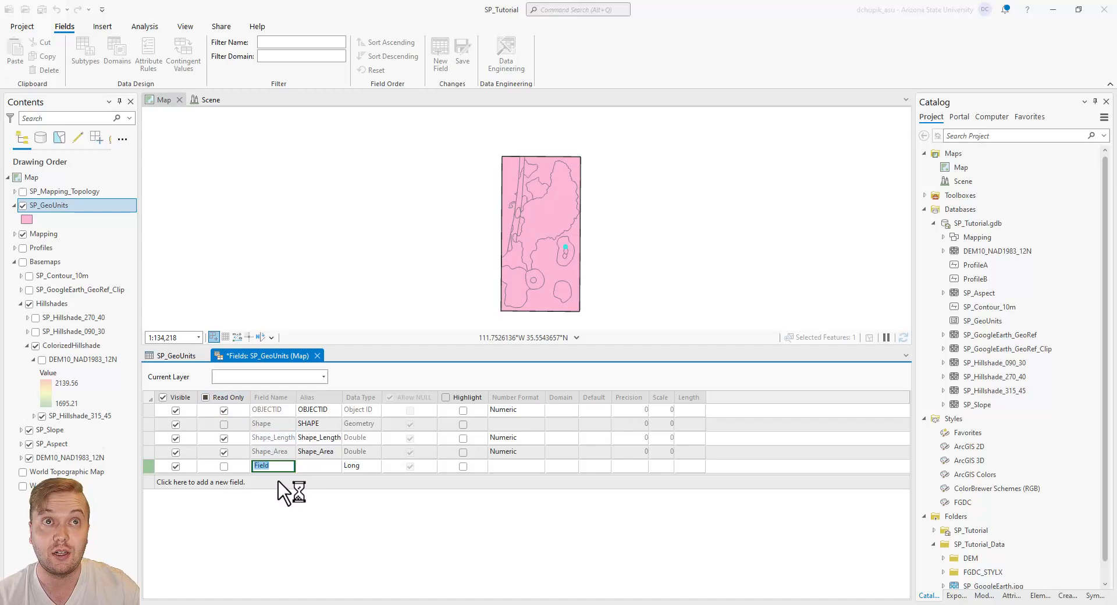
text(Unit)
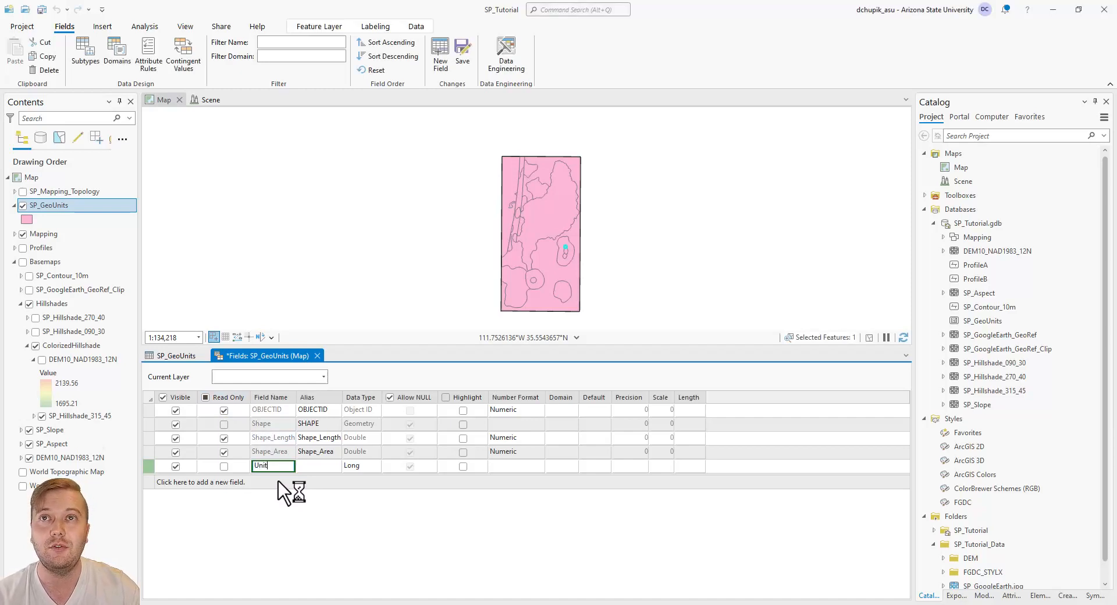
text(N)
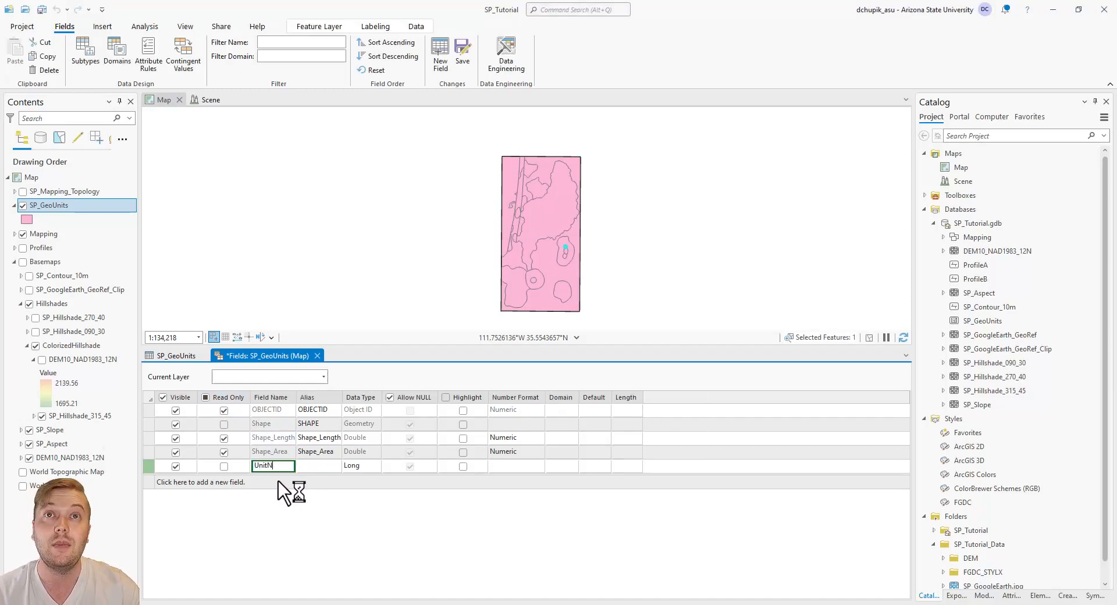
text(ame)
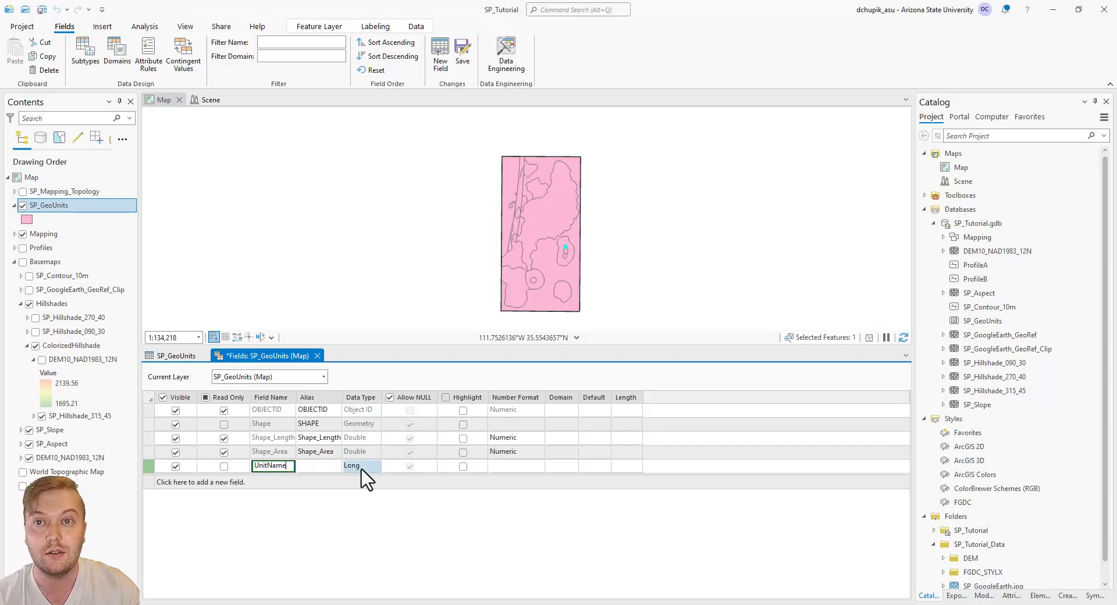
click(375, 466)
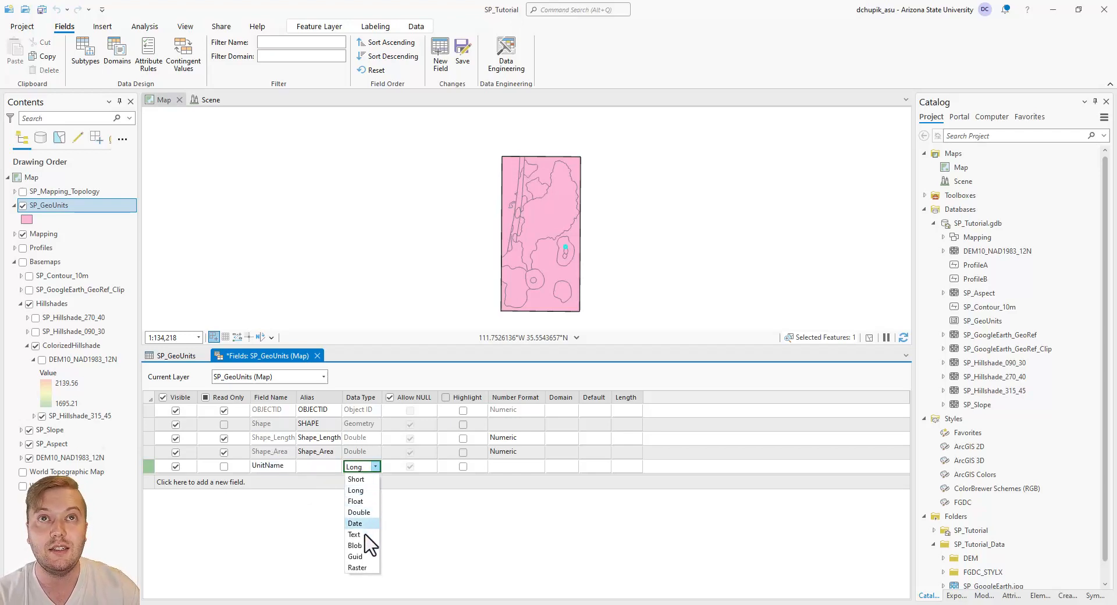
click(354, 534)
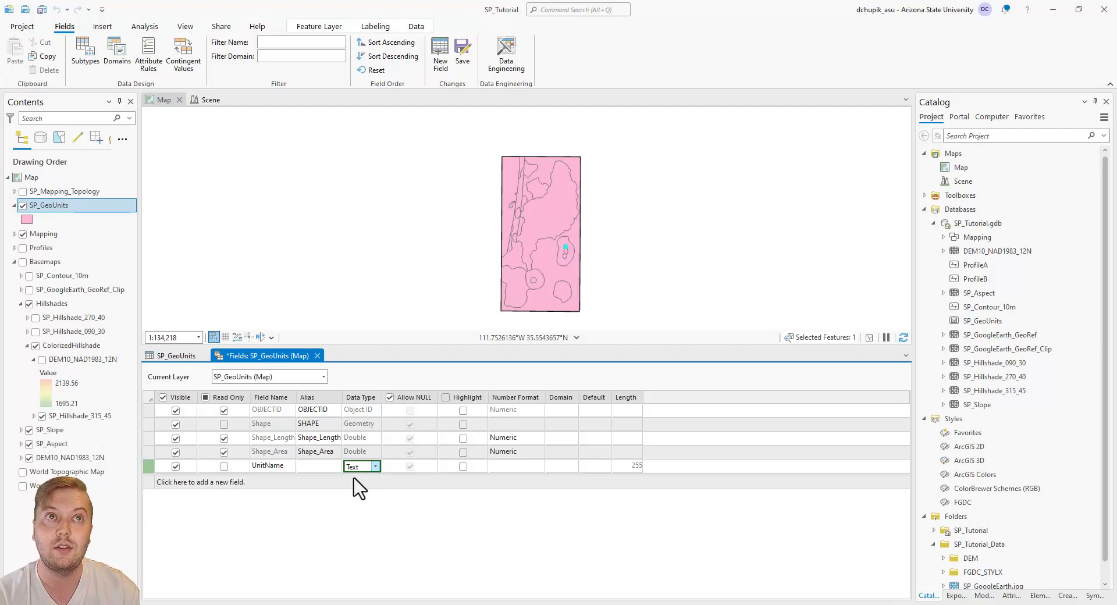
mouse_move(462, 52)
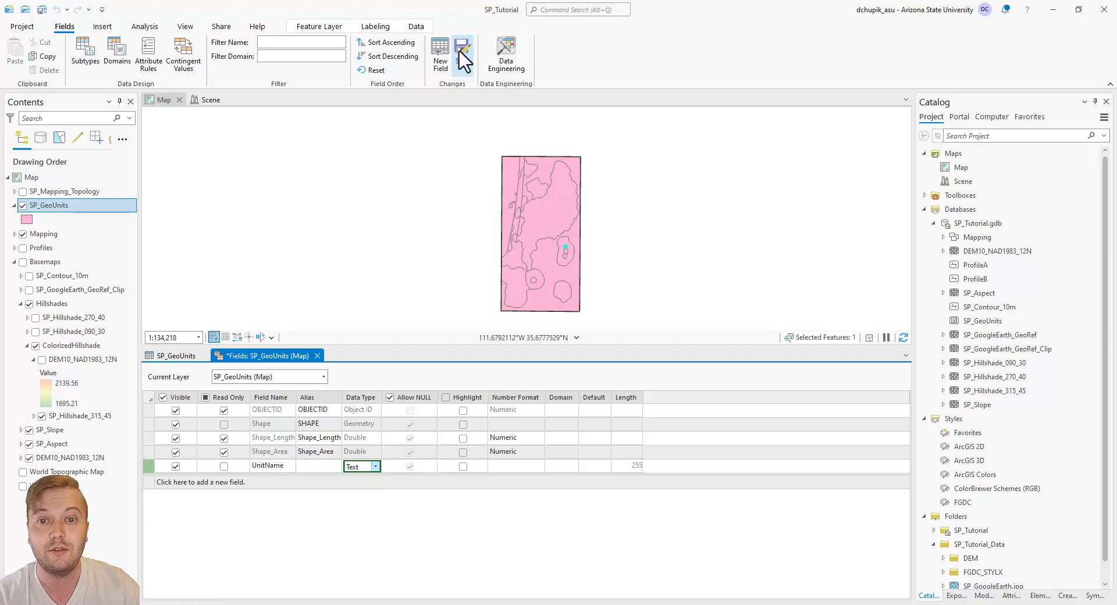
click(463, 54)
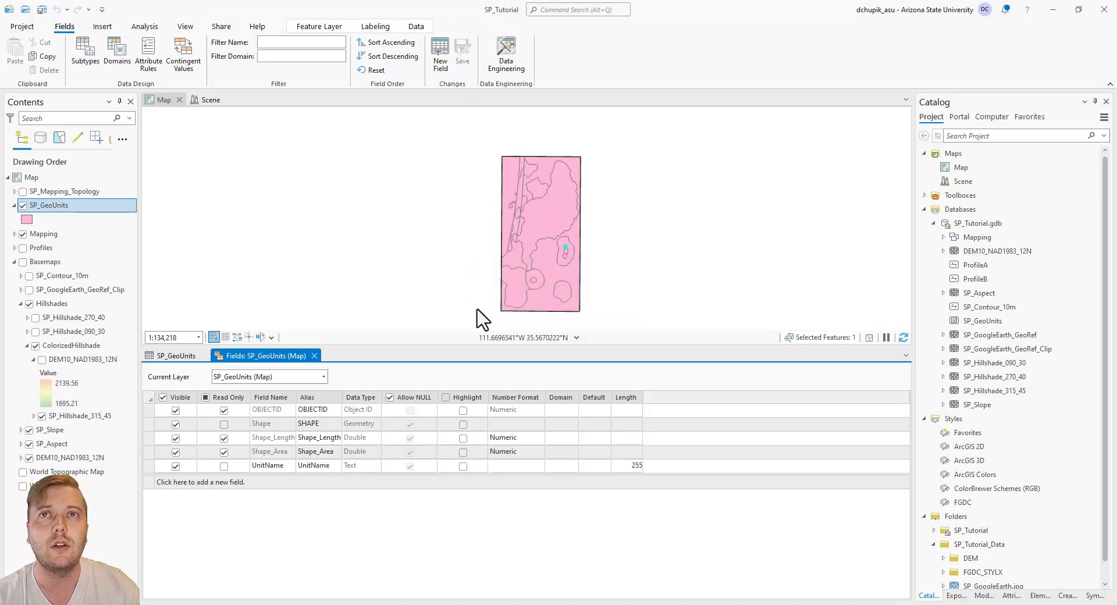
mouse_move(314, 355)
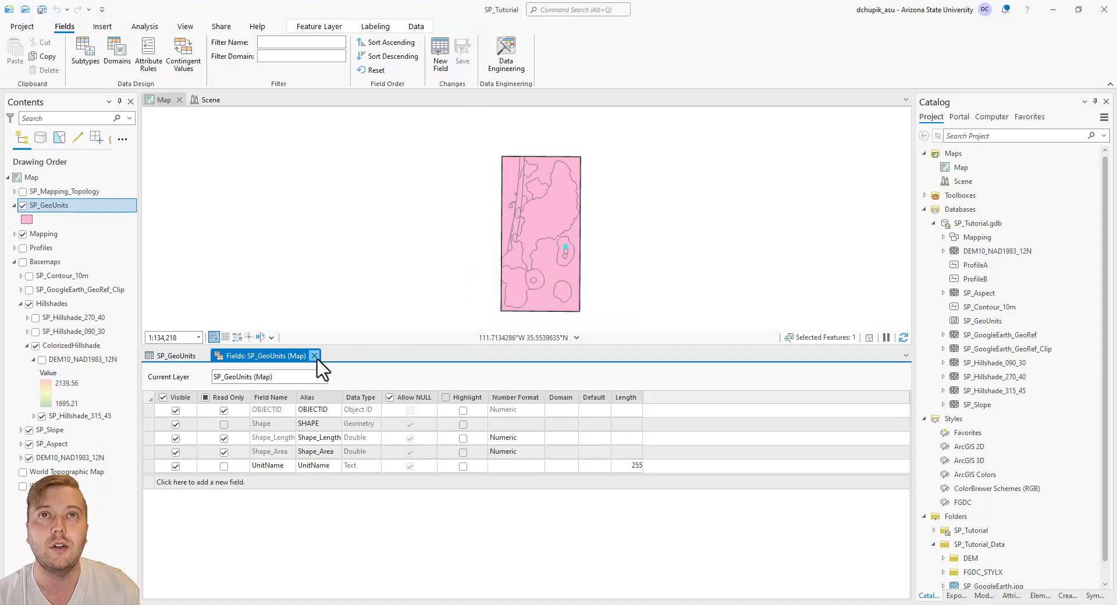
Close the Fields: SP_GeoUnits view and the SP_GeoUnits attribute table.
click(314, 356)
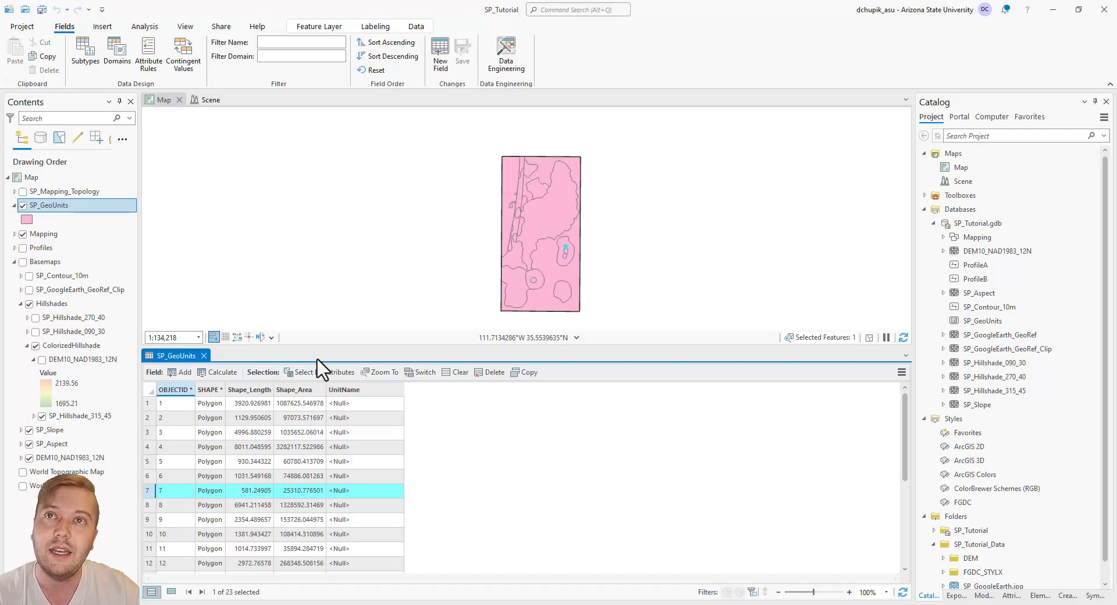
click(213, 26)
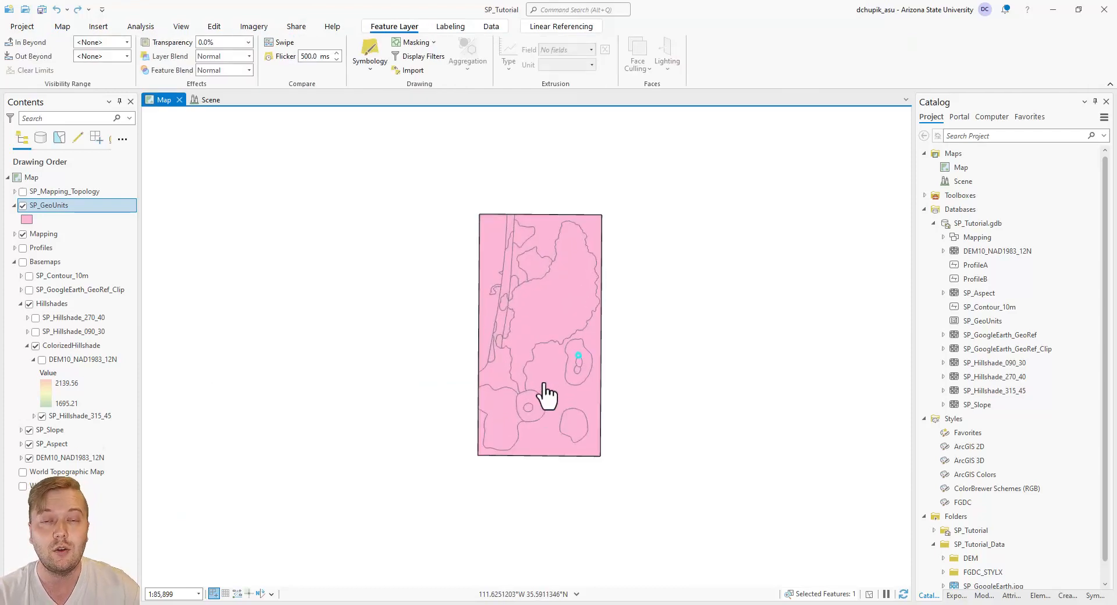
Open SP_GeoUnits symbology and choose Import symbology to reach Apply Symbology From Layer.
right_click(48, 205)
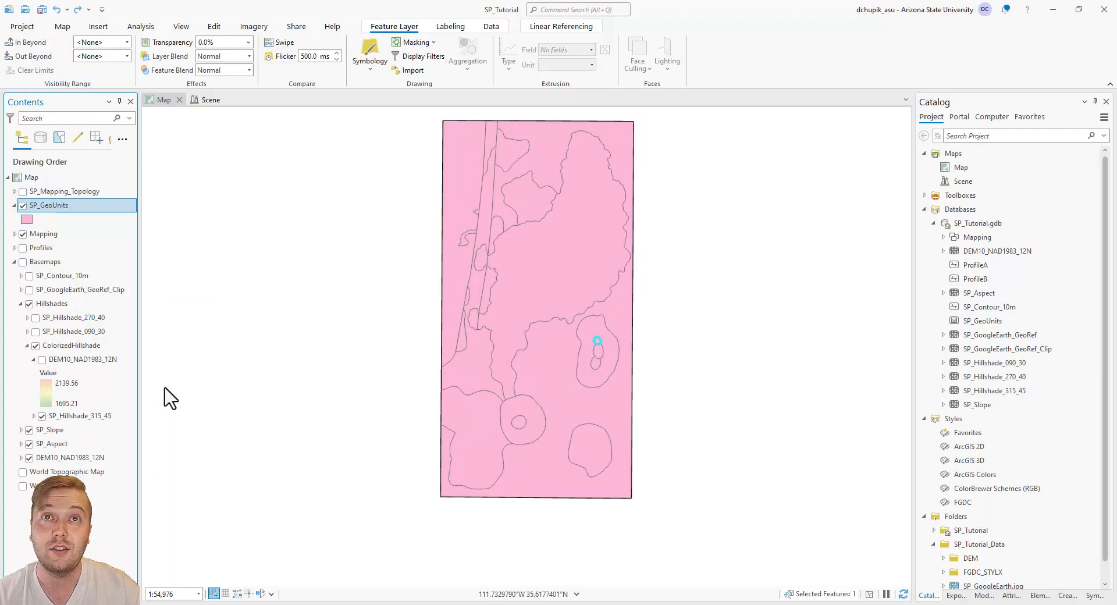
click(368, 54)
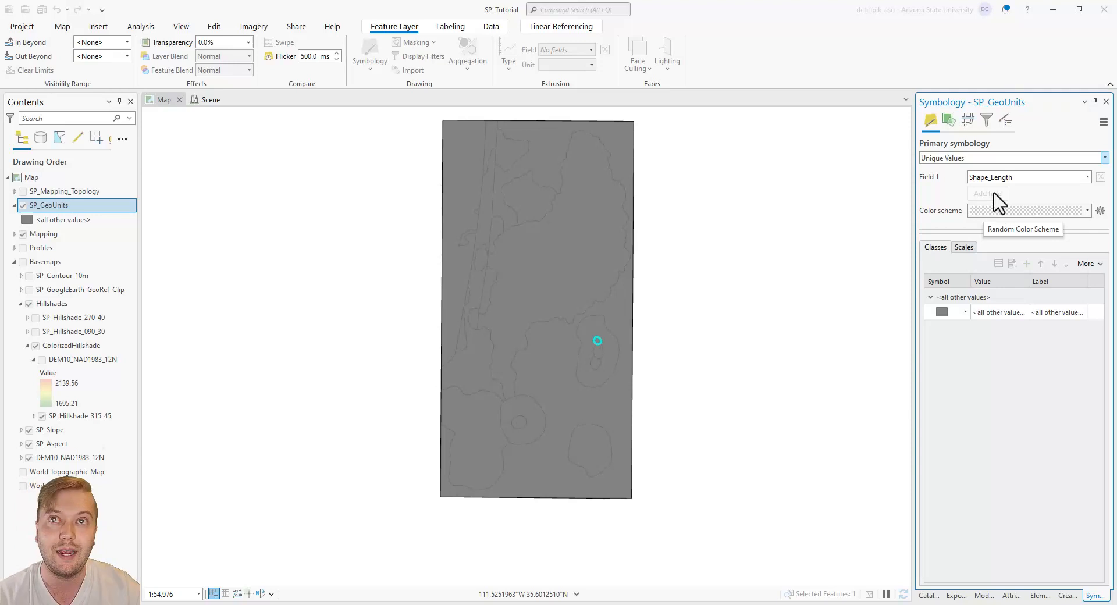
click(1103, 121)
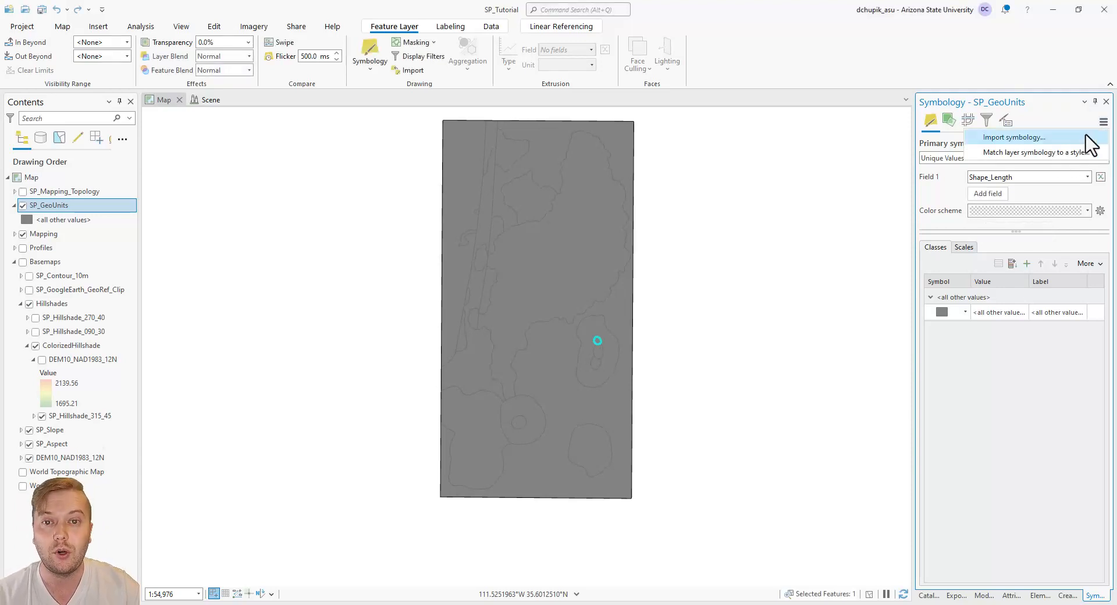
click(1013, 136)
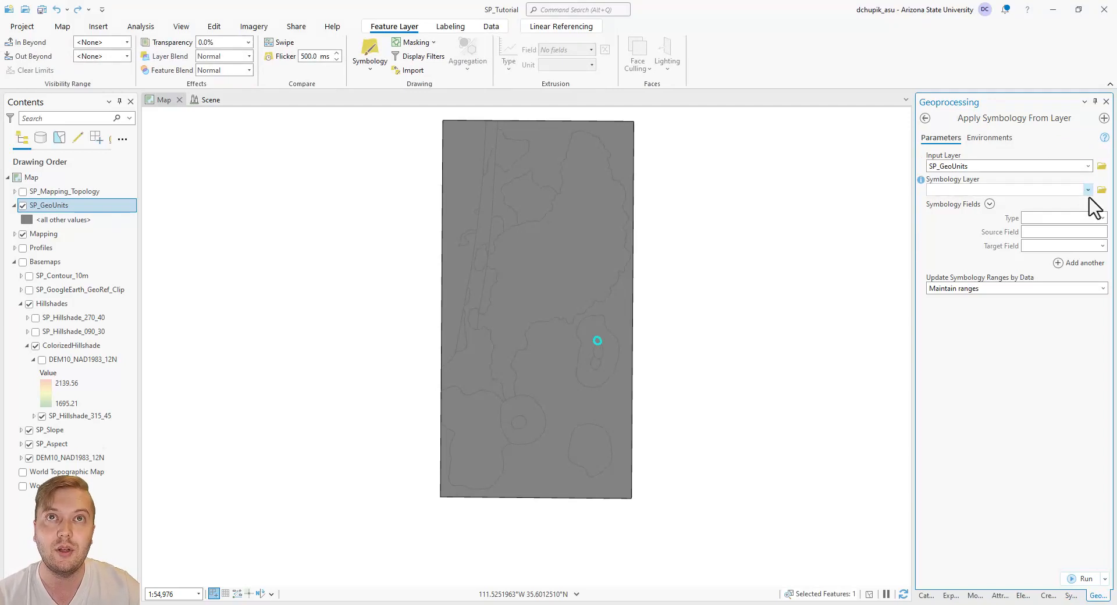
Import symbology from GeologicUnits, mapping source field Unit to target UnitName, and run.
click(1087, 189)
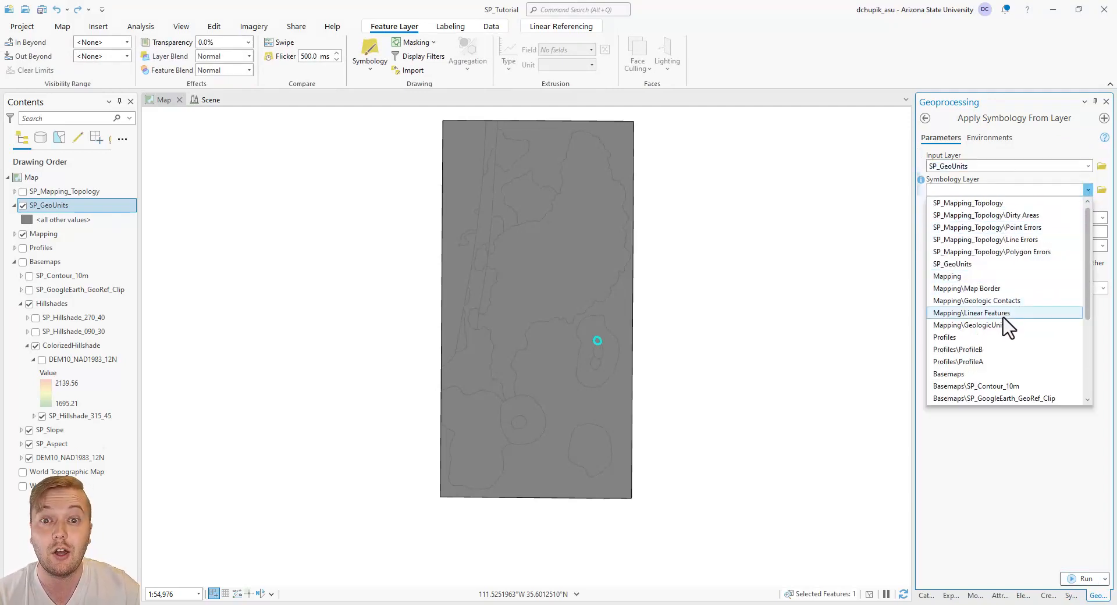
click(968, 325)
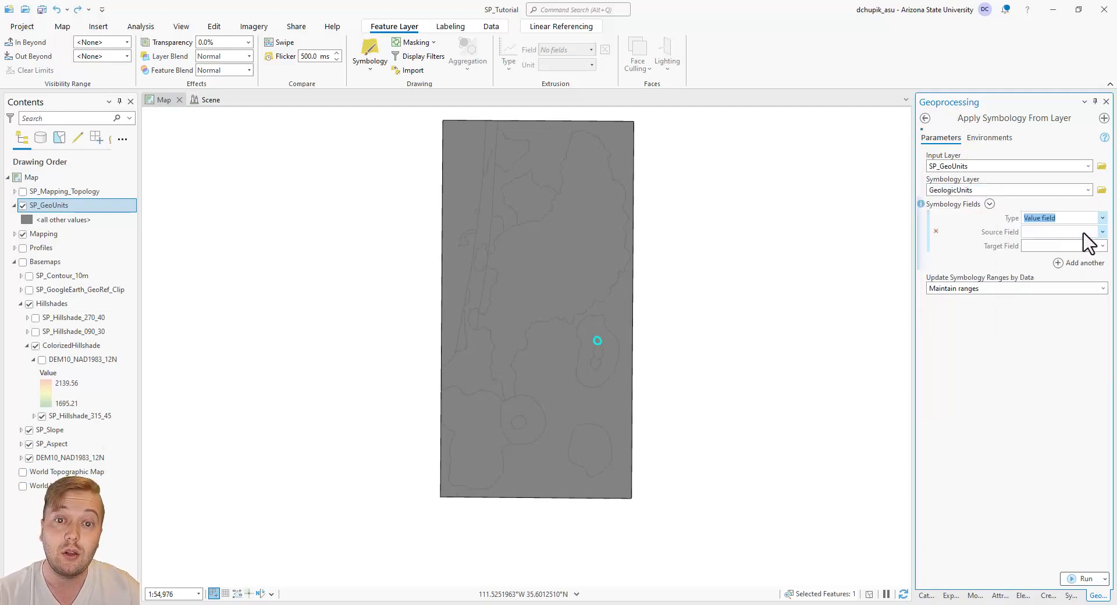
click(1103, 230)
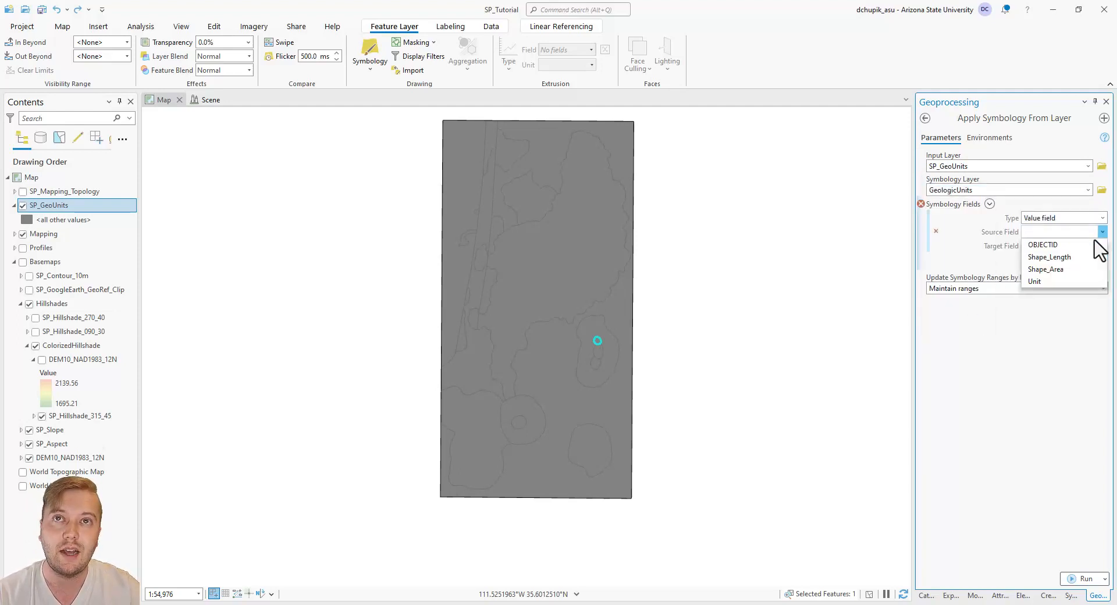
click(1034, 281)
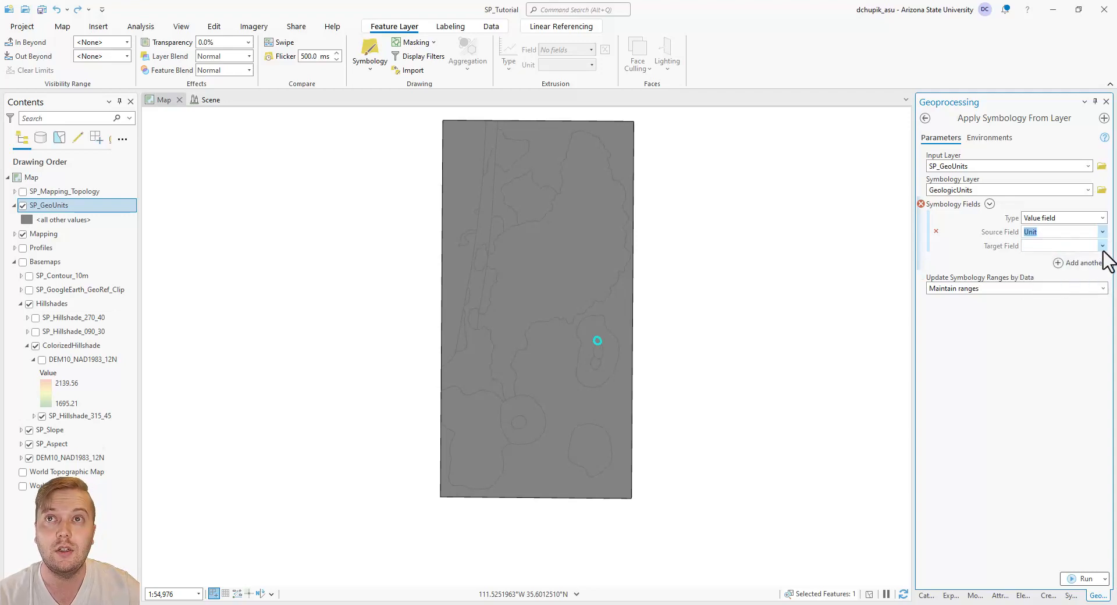
click(1061, 246)
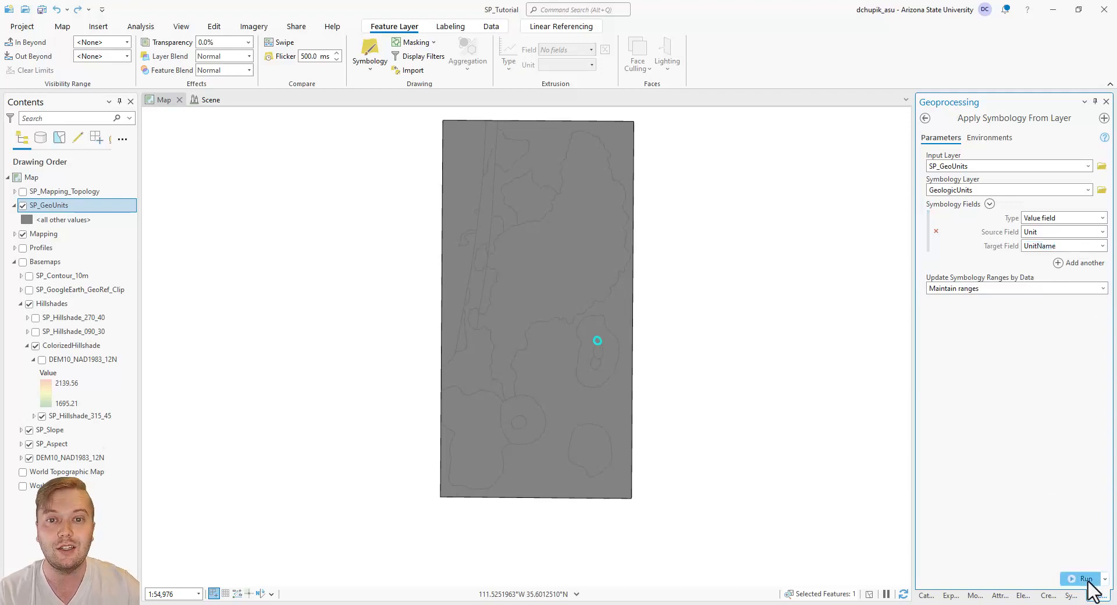
click(1084, 578)
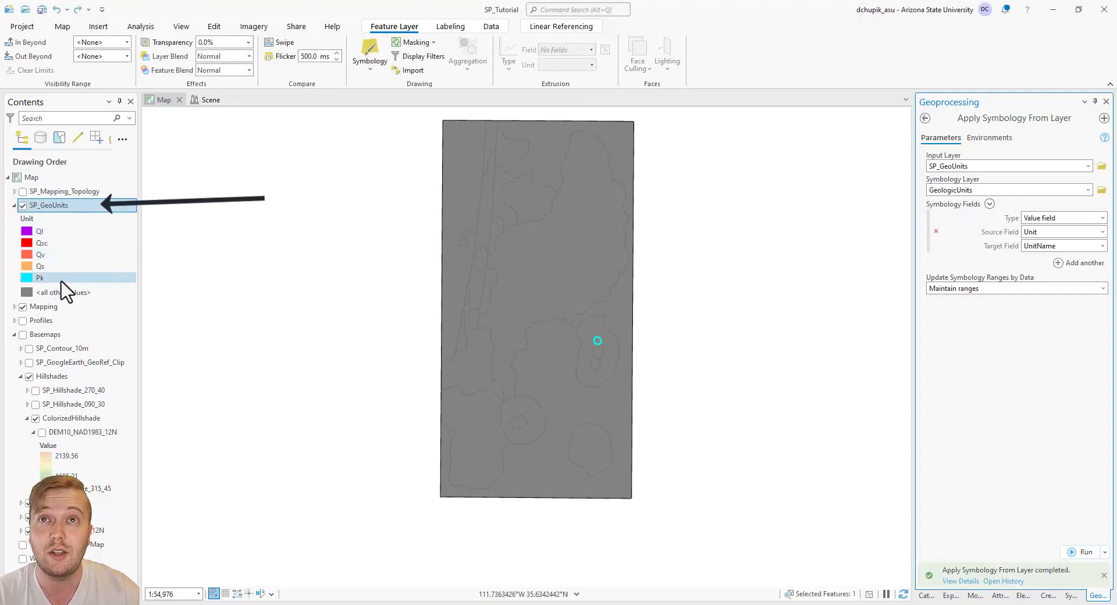
mouse_move(71, 291)
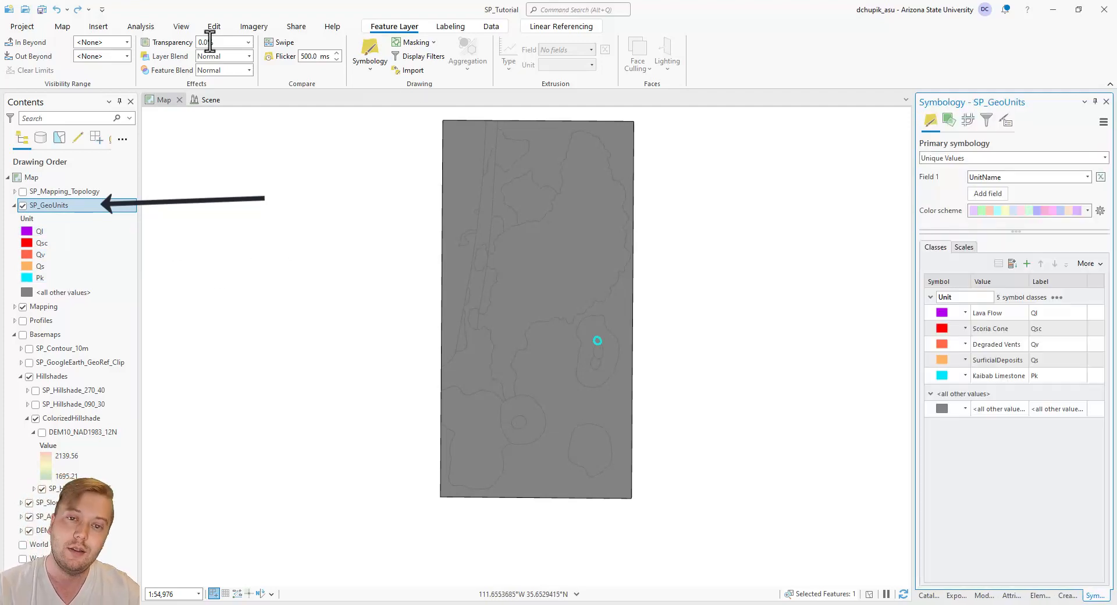
Bring up the Edit ribbon while the five UnitName symbology classes are shown.
click(213, 26)
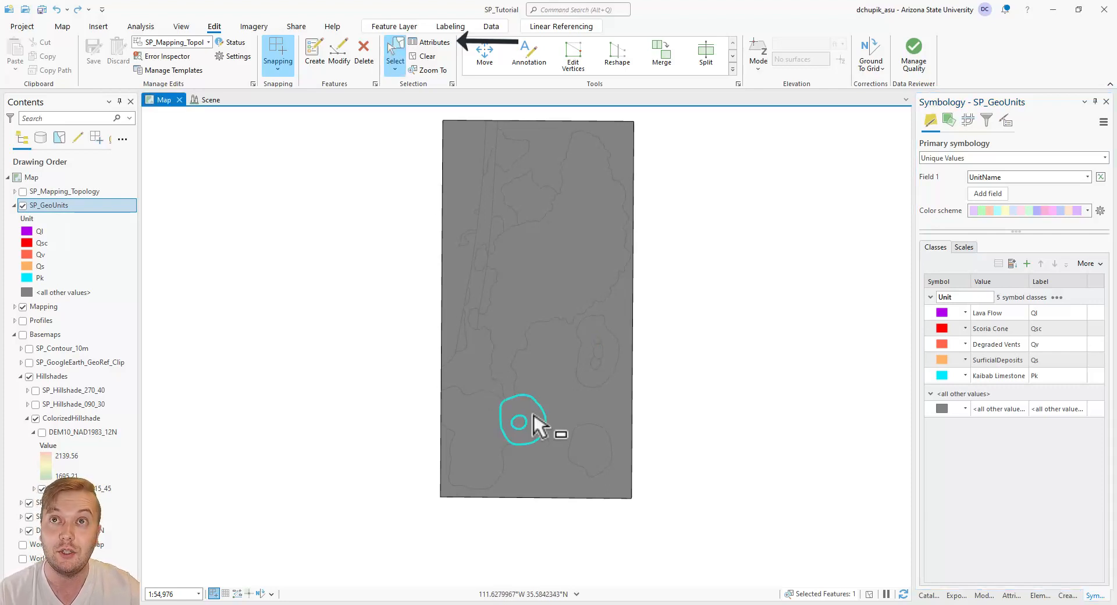
mouse_move(452, 89)
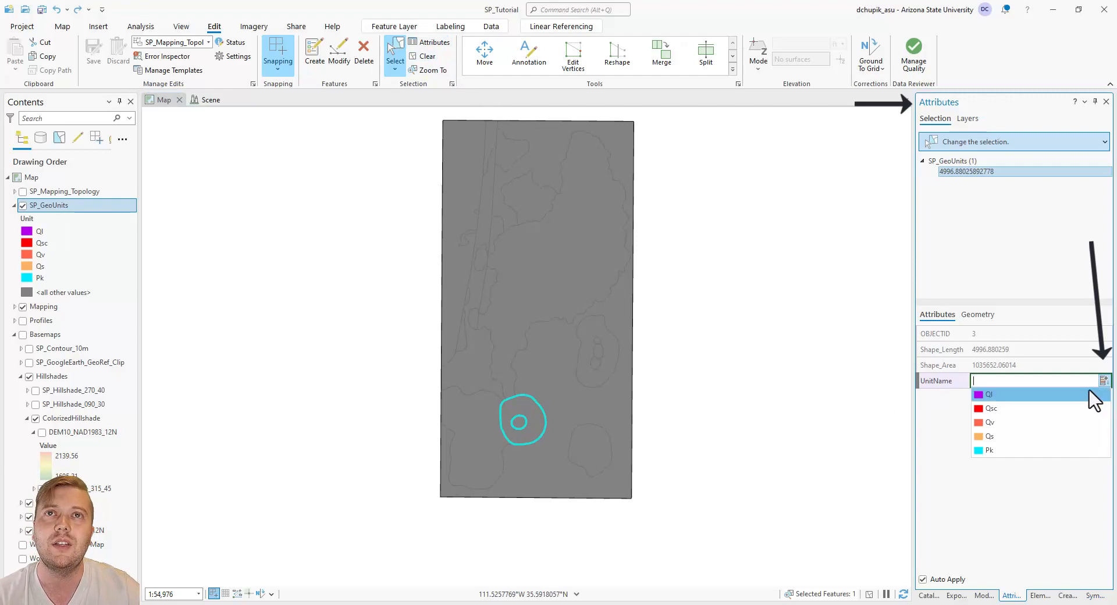
Set the ring-shaped polygon's UnitName to Qsc (Scoria Cone) so it fills red.
click(989, 393)
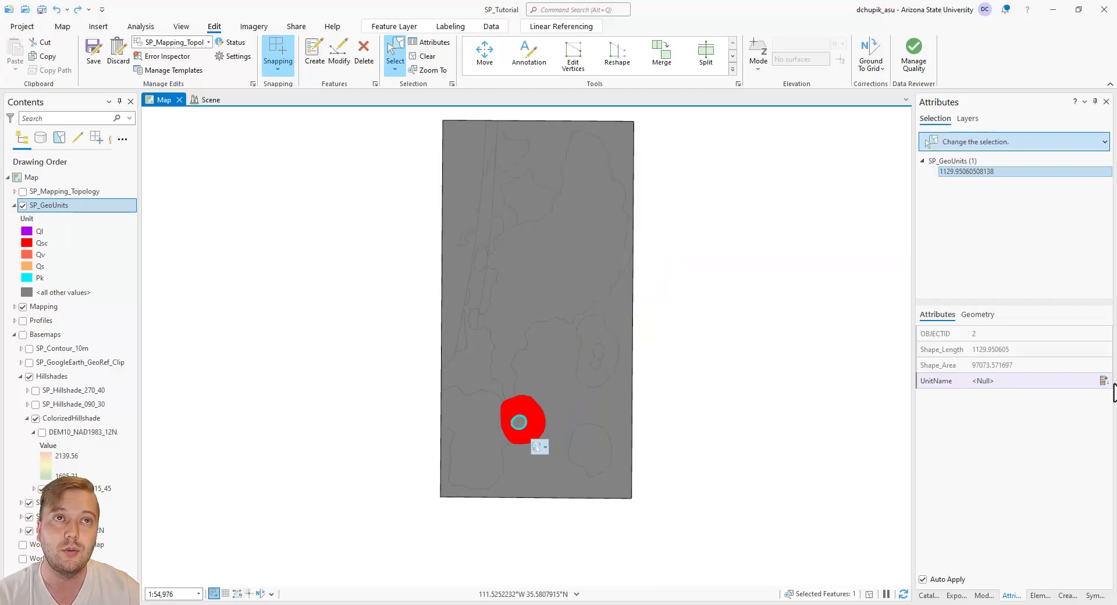
Enter Scoria Cone for the small polygon and assign Lava Flow to the large northern polygon.
click(1025, 380)
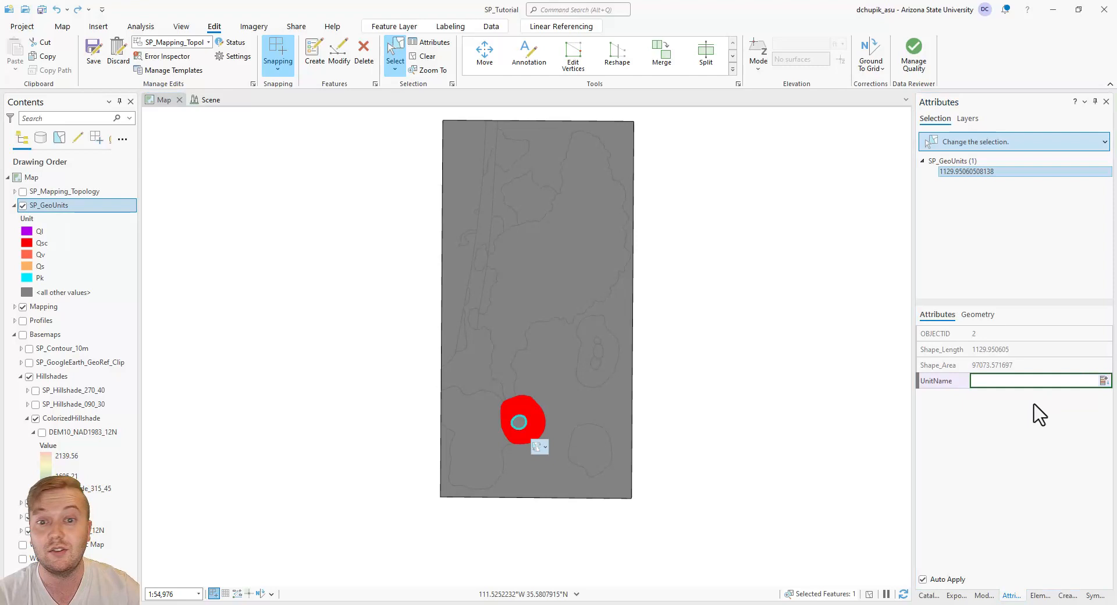
text(Scoria Cone)
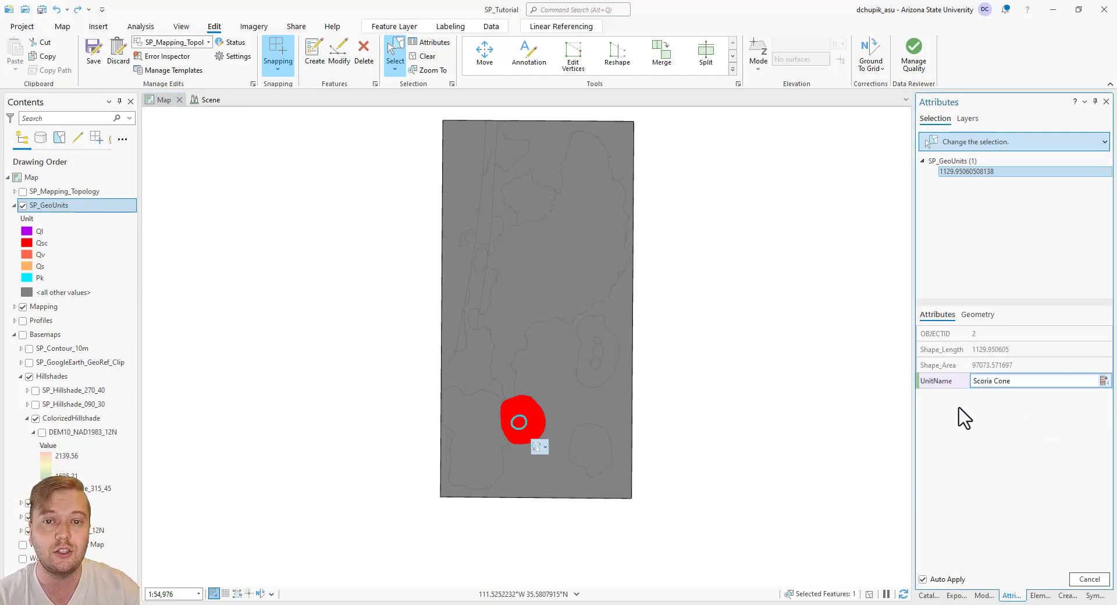
mouse_move(101, 341)
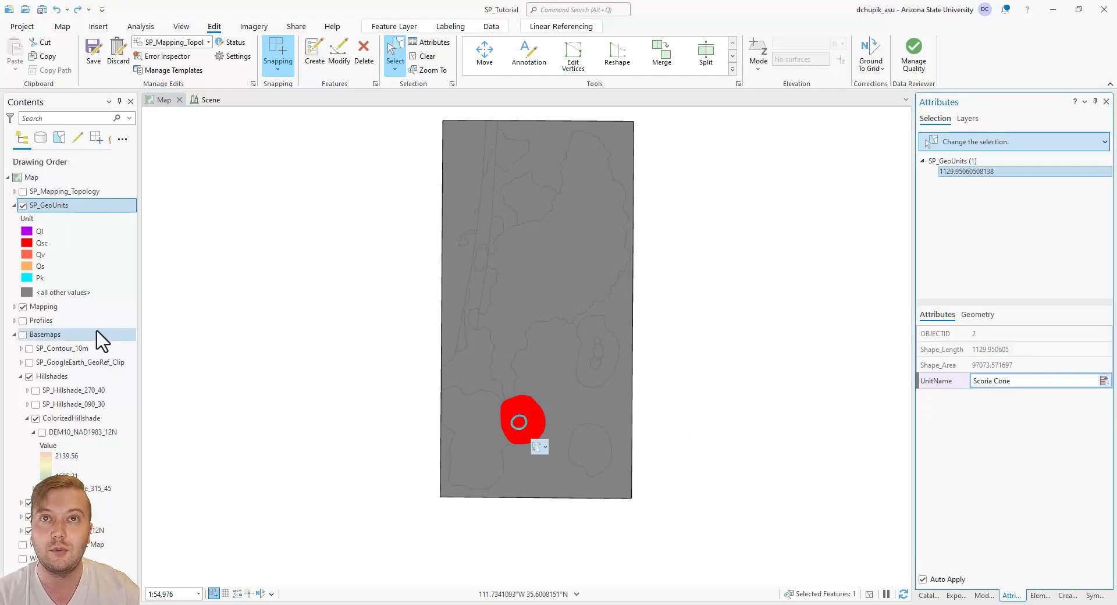
mouse_move(523, 317)
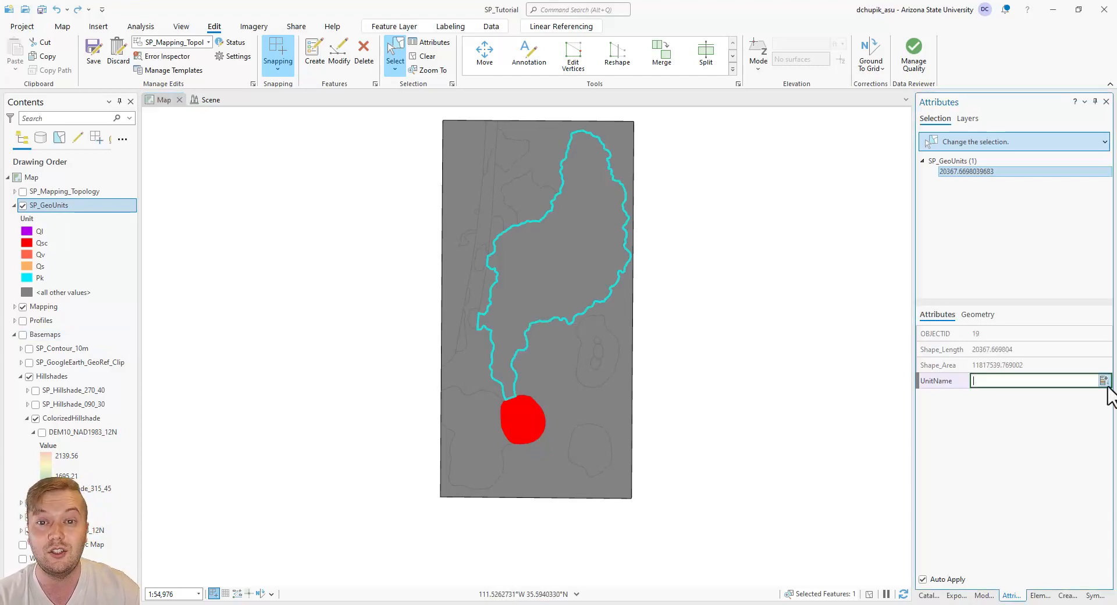
click(1104, 380)
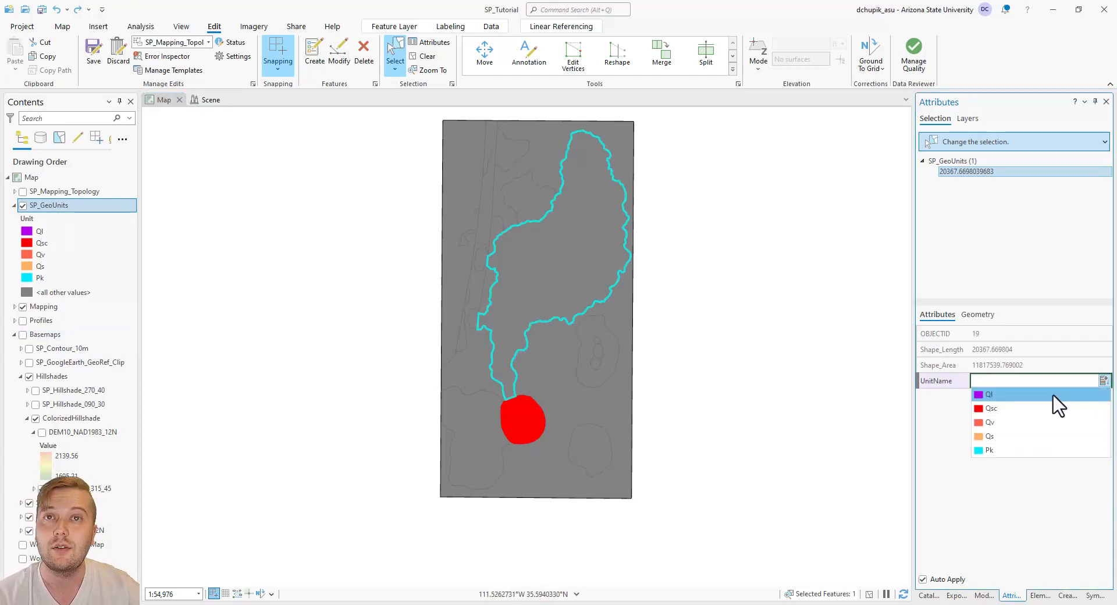
click(990, 393)
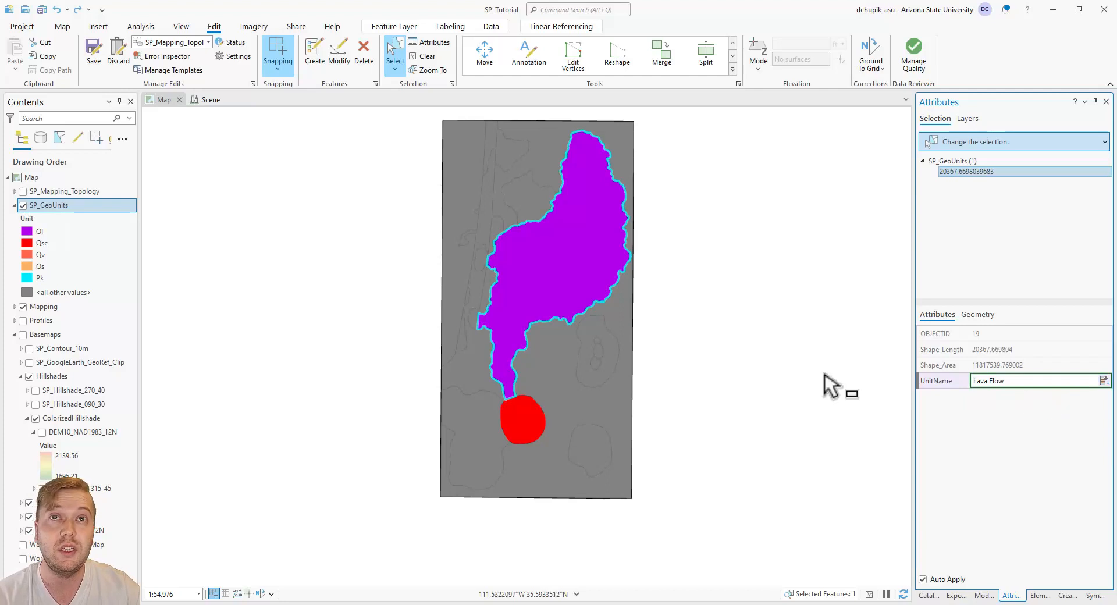
Show the Hillshades and Google Earth basemaps and toggle SP_GeoUnits to compare against imagery.
click(22, 205)
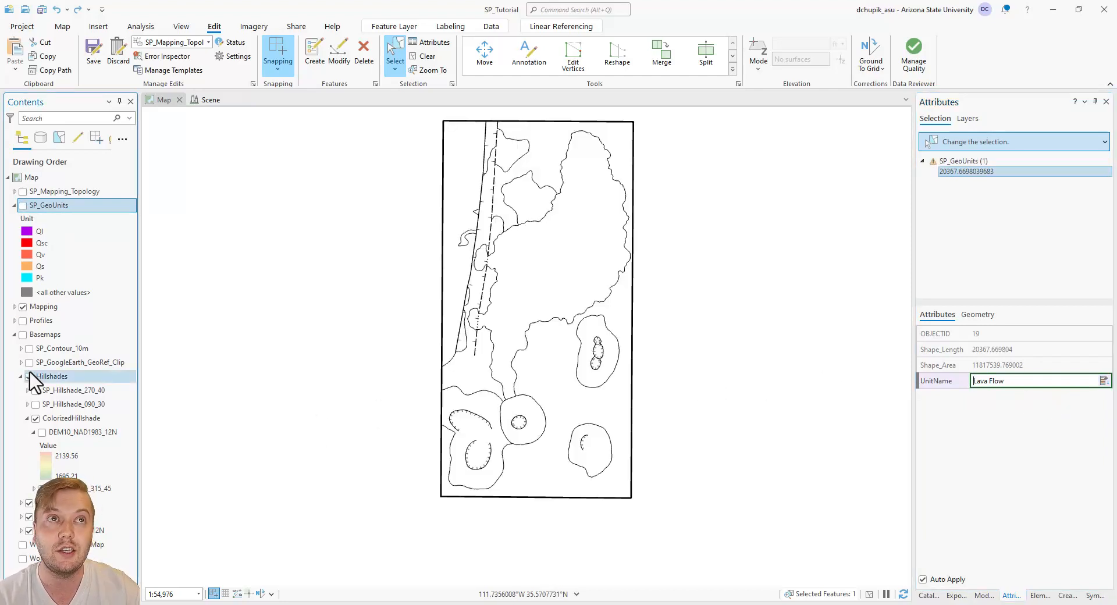
click(30, 377)
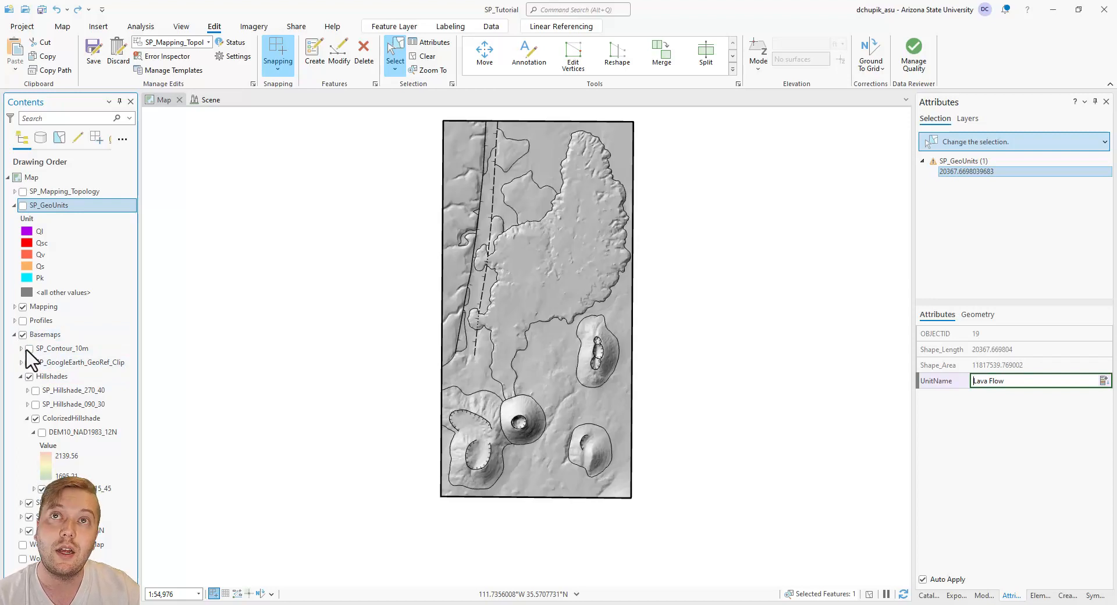
click(30, 362)
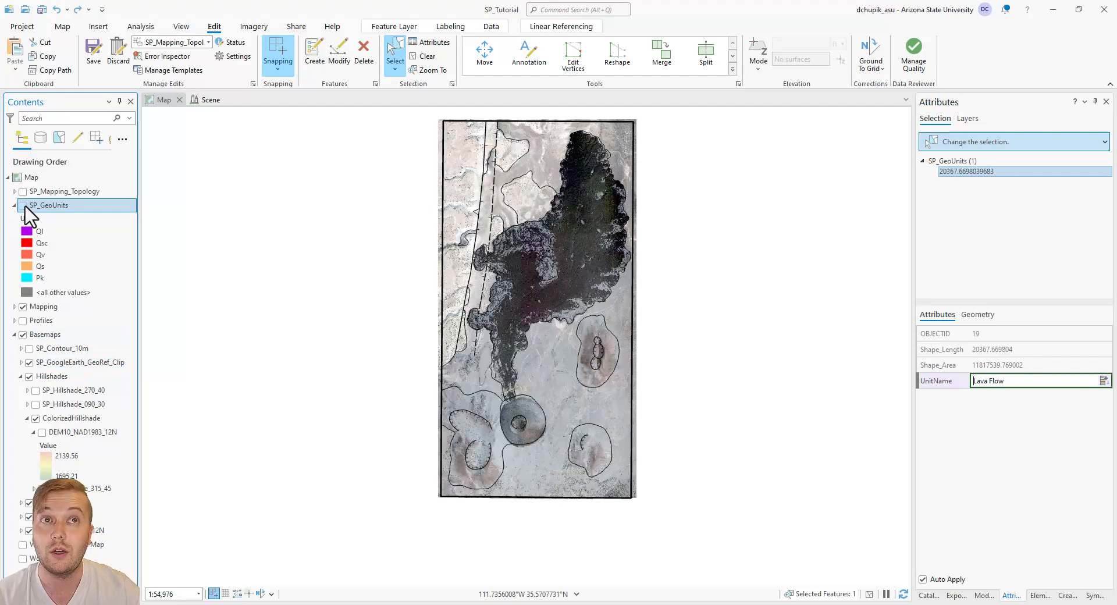
click(23, 205)
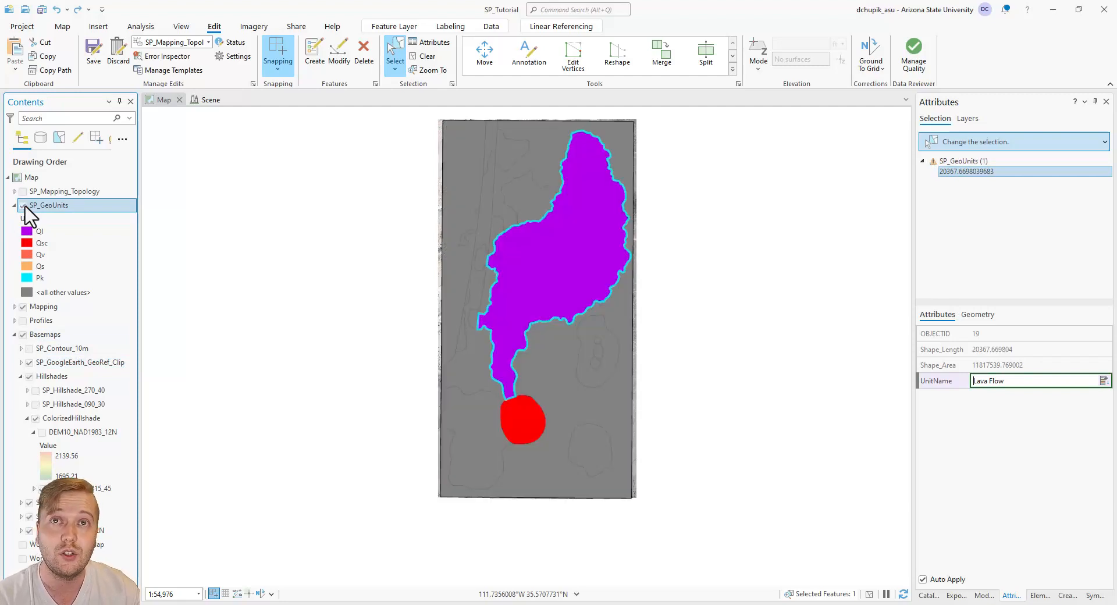
click(22, 205)
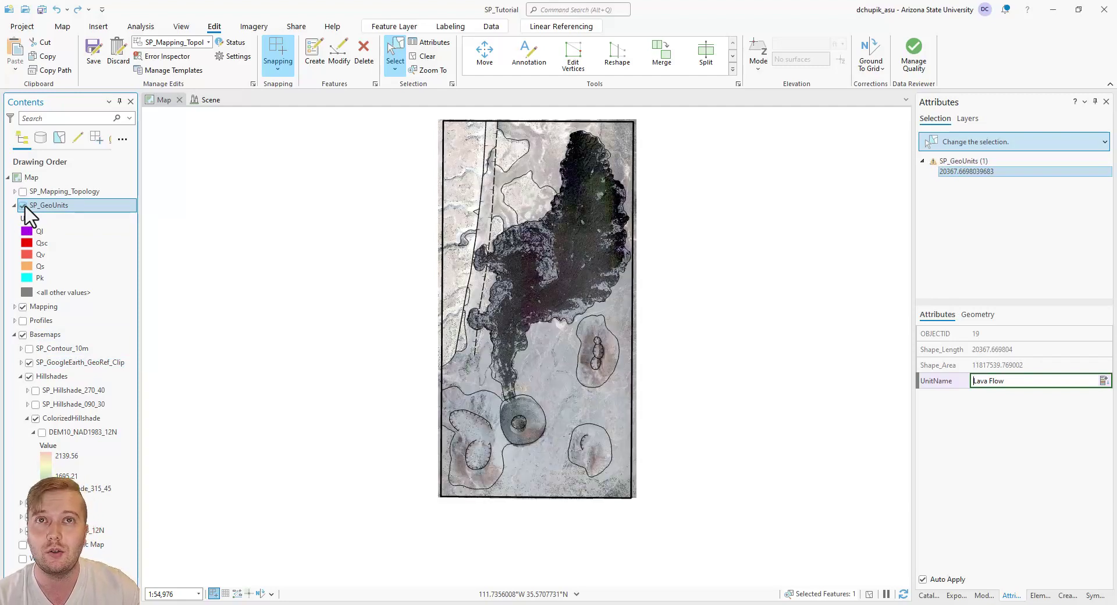
click(22, 205)
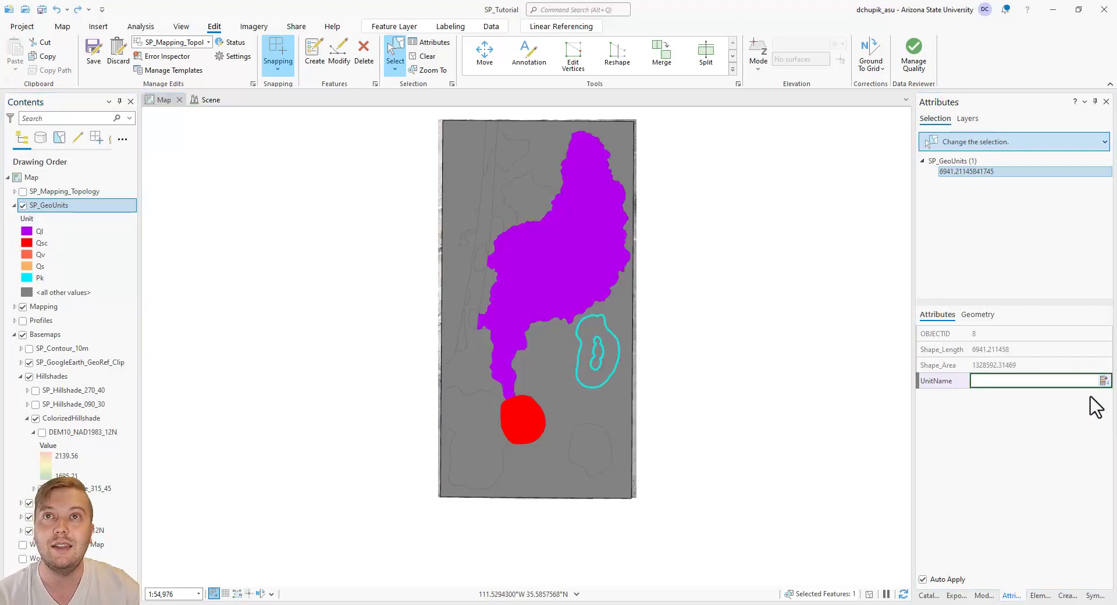
Attribute the remaining polygons, including Degraded Vents, then clear the selection.
text(Degraded Vents)
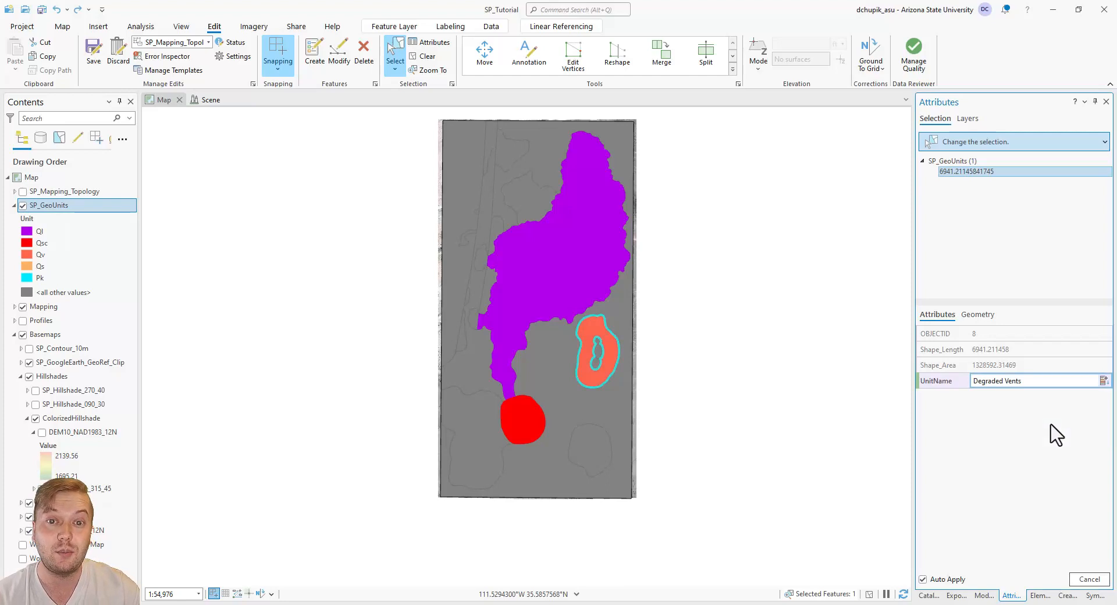
click(485, 363)
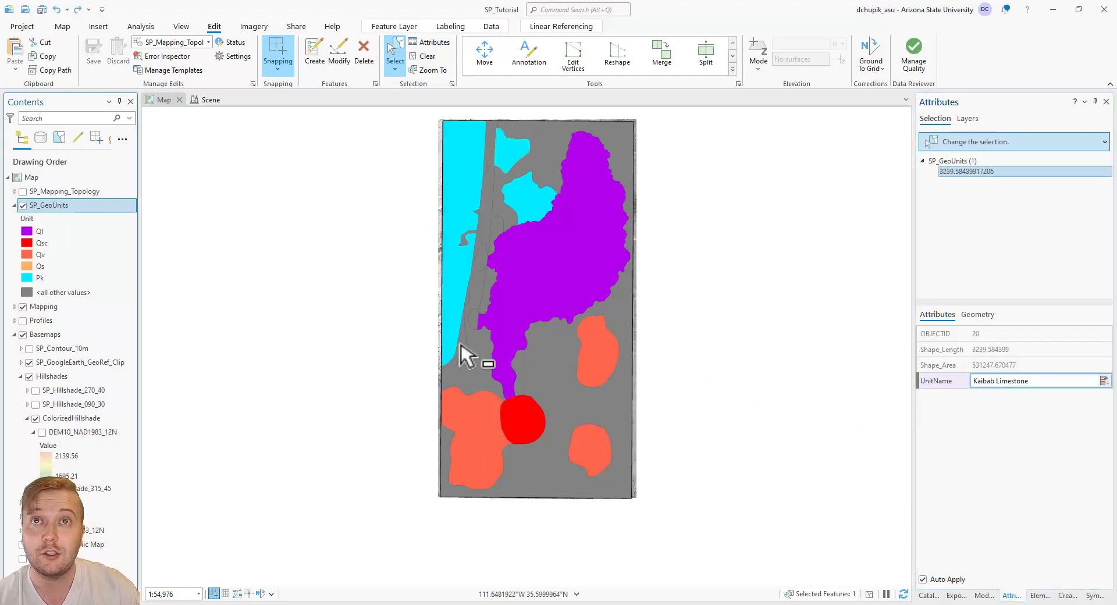
click(499, 235)
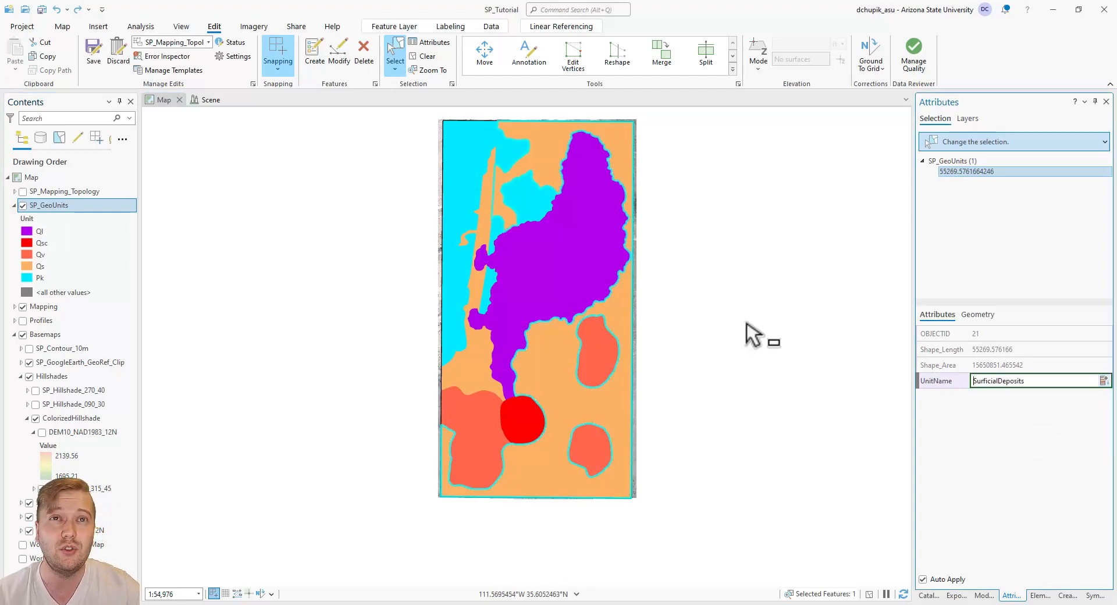
click(92, 48)
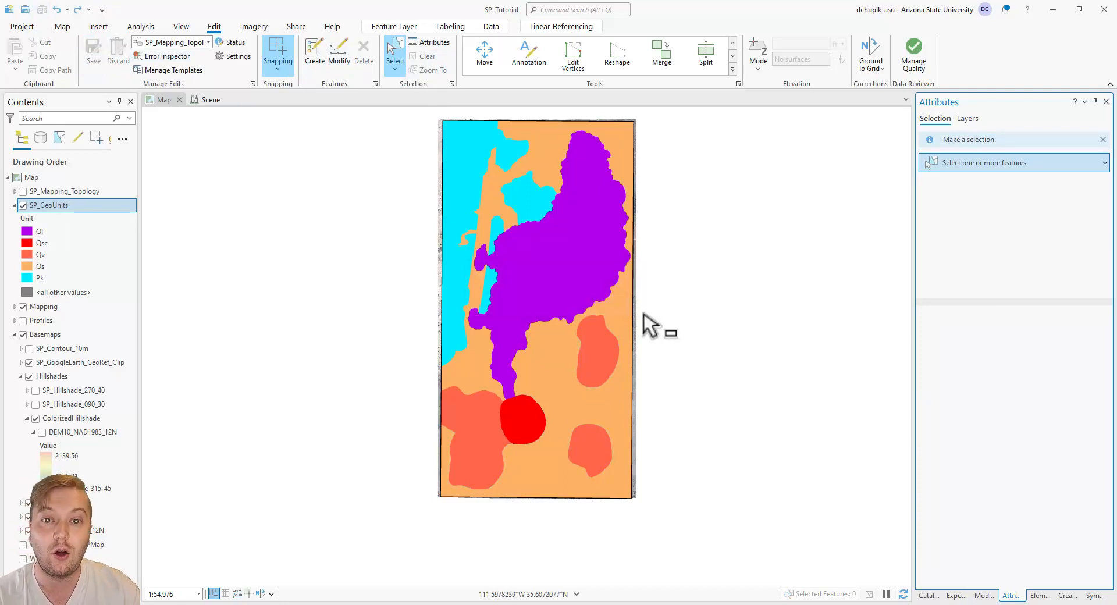
Scroll the SP_GeoUnits attribute table to confirm UnitName is filled for all 23 records.
scroll(down, 3)
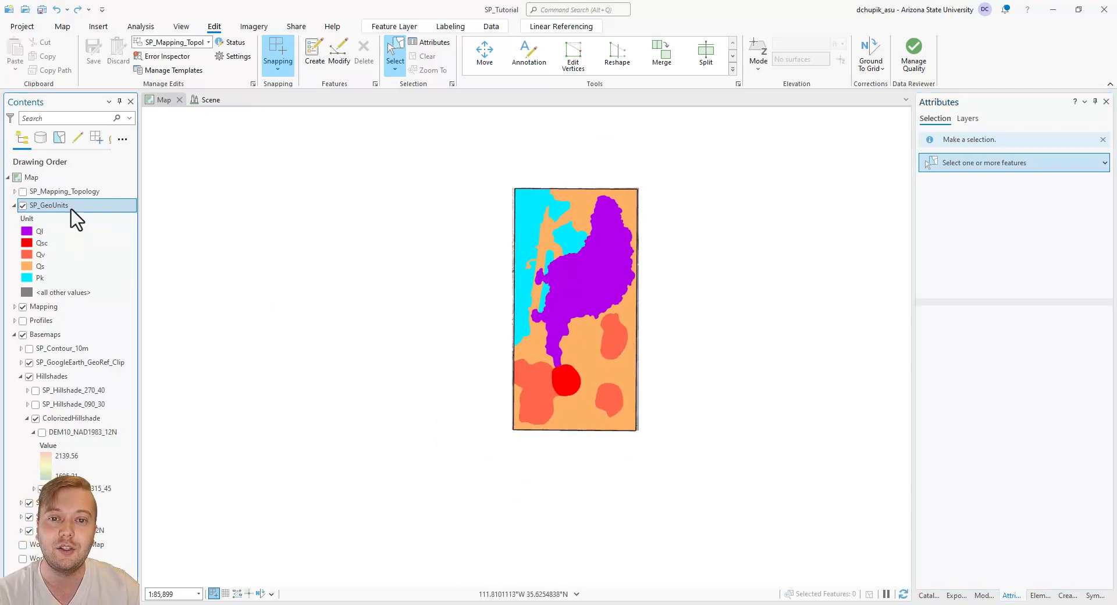
mouse_move(384, 354)
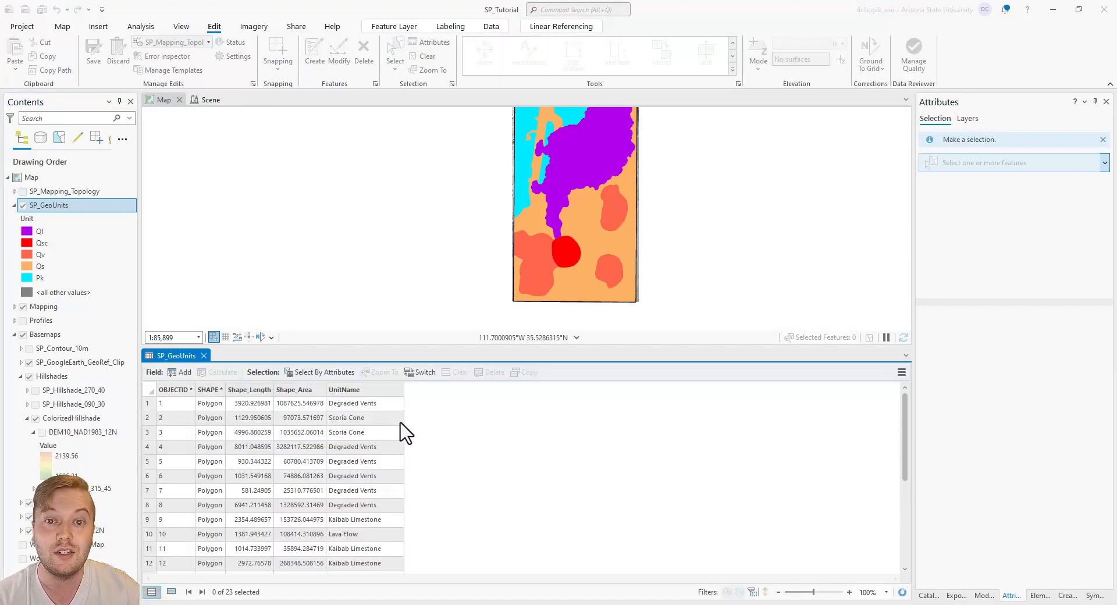
scroll(down, 3)
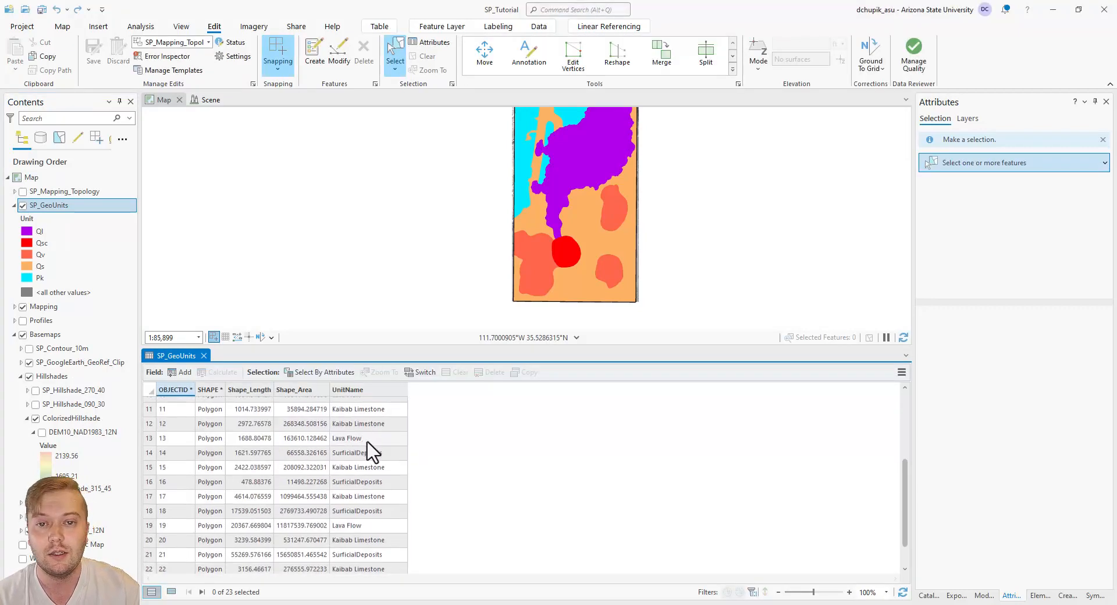
scroll(down, 3)
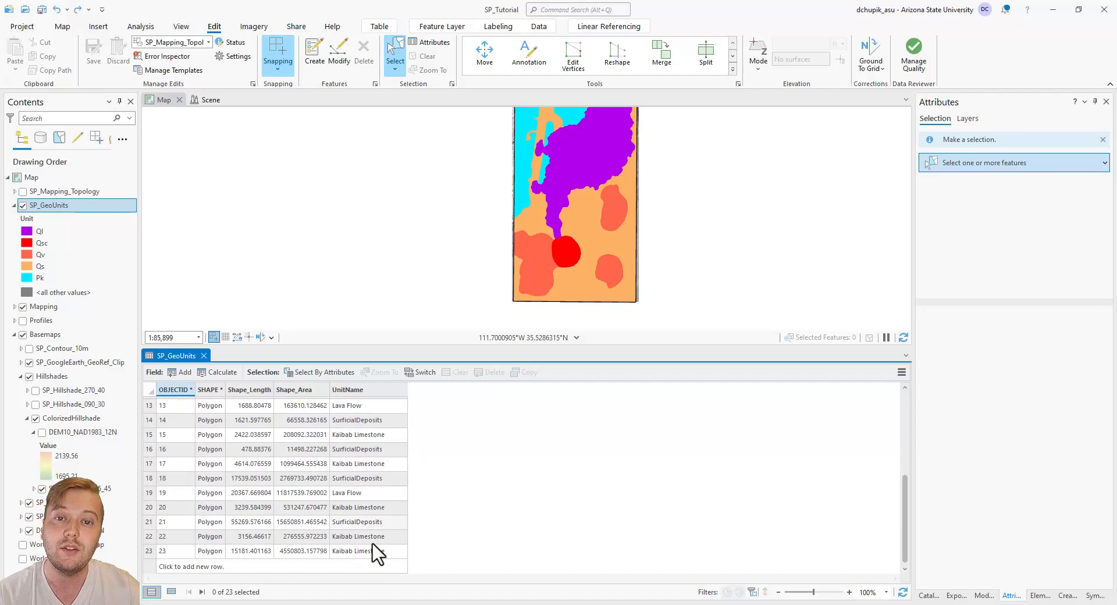
scroll(up, 3)
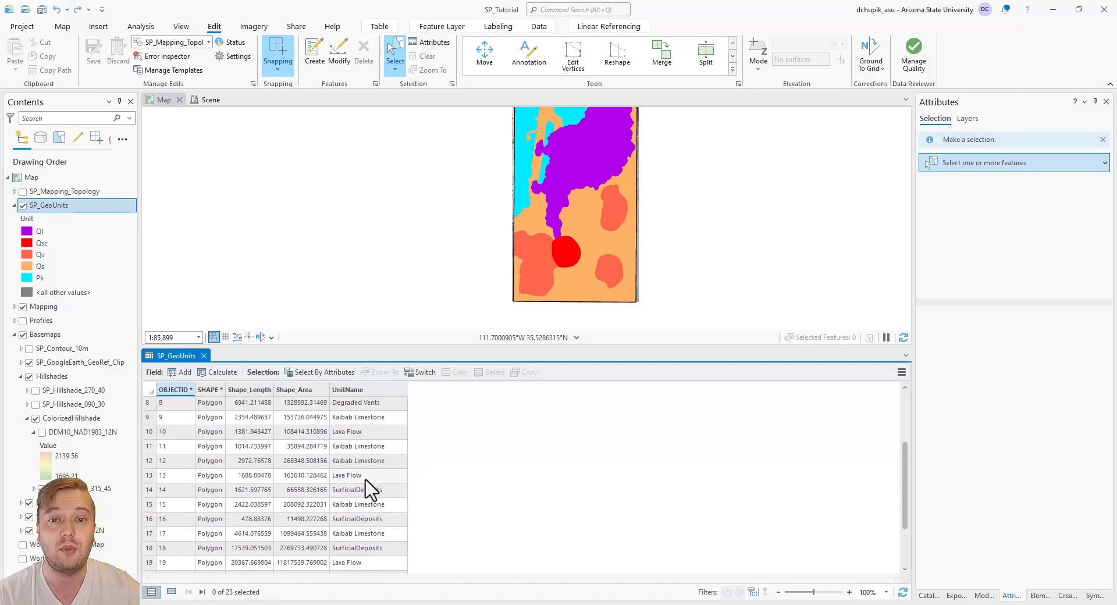
scroll(up, 3)
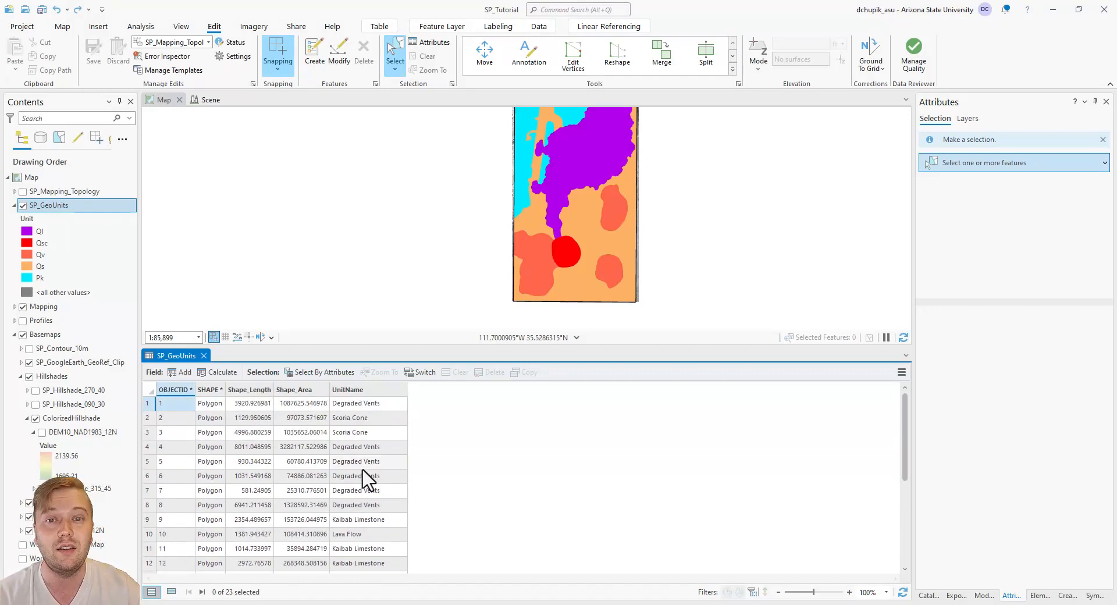
mouse_move(805, 364)
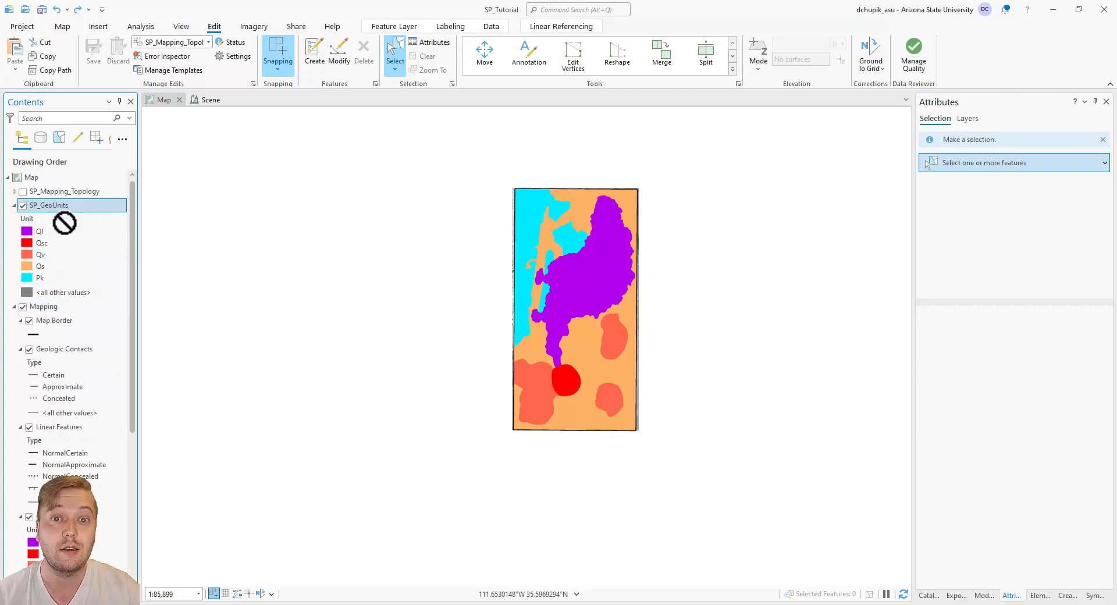
mouse_move(61, 421)
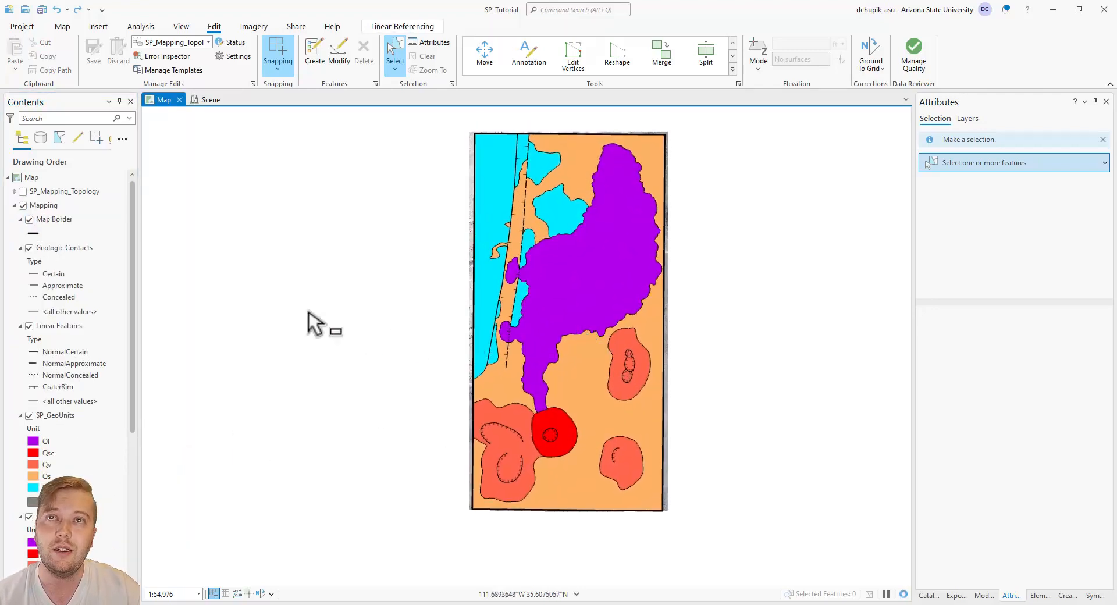
Move SP_GeoUnits below the Mapping line layers and remove the GeologicUnits layer.
scroll(down, 3)
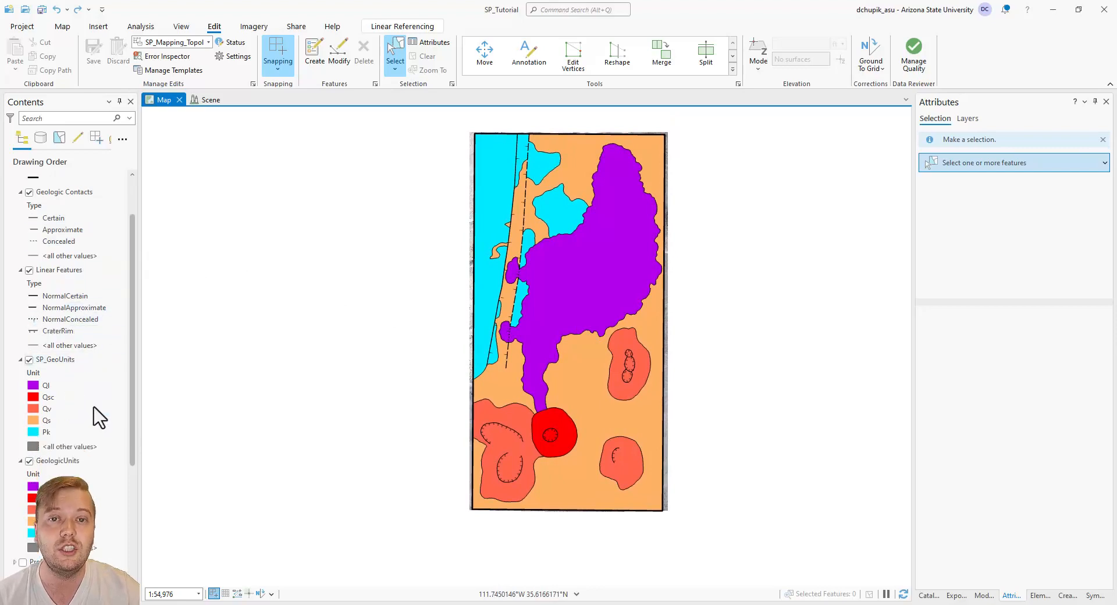
scroll(down, 3)
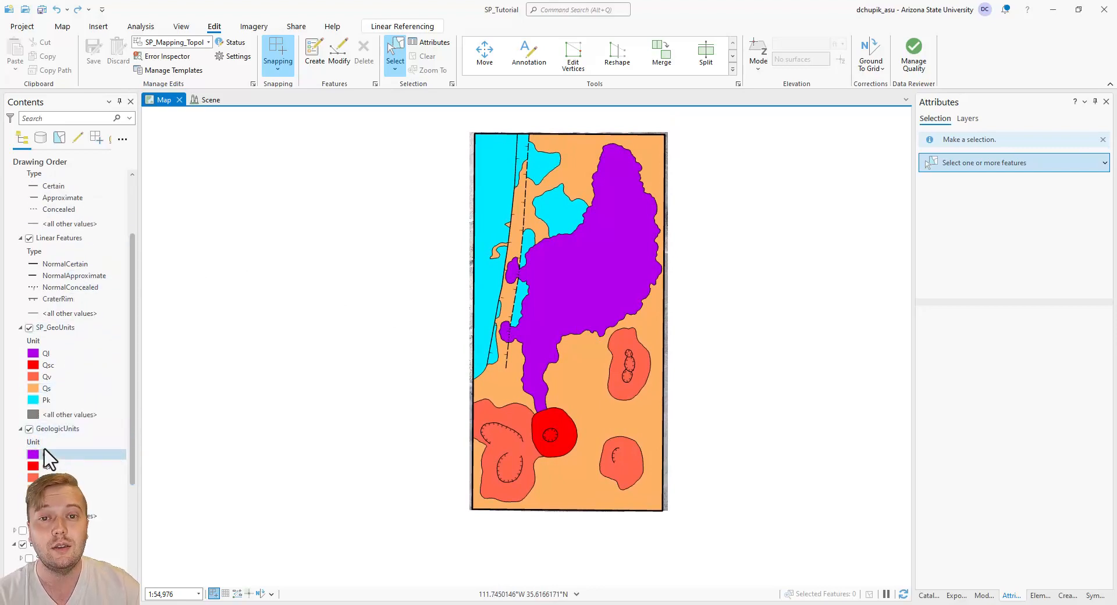
right_click(57, 428)
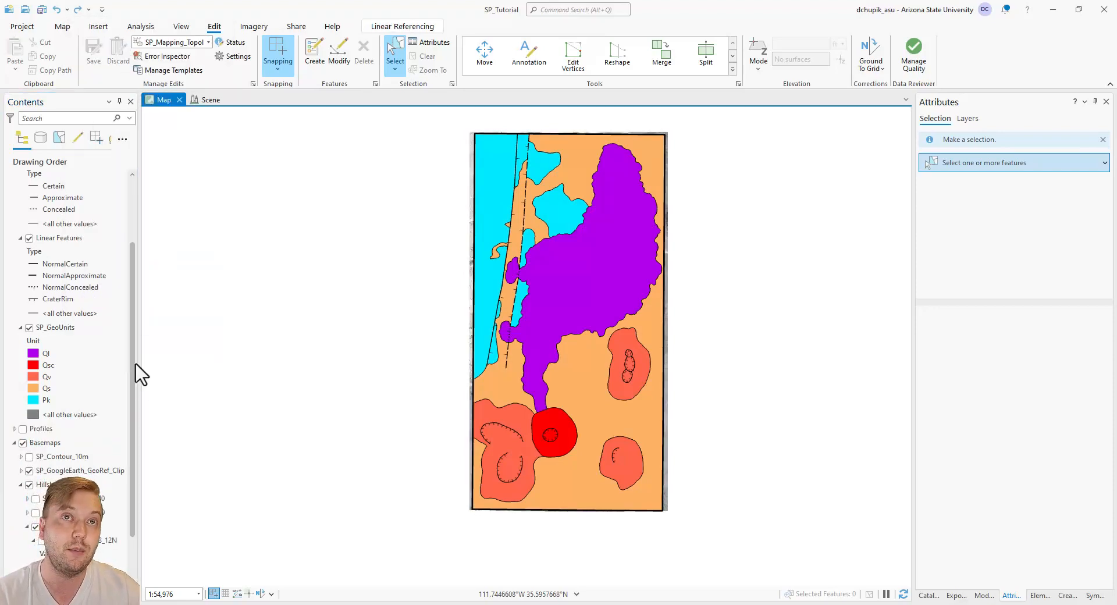
scroll(down, 3)
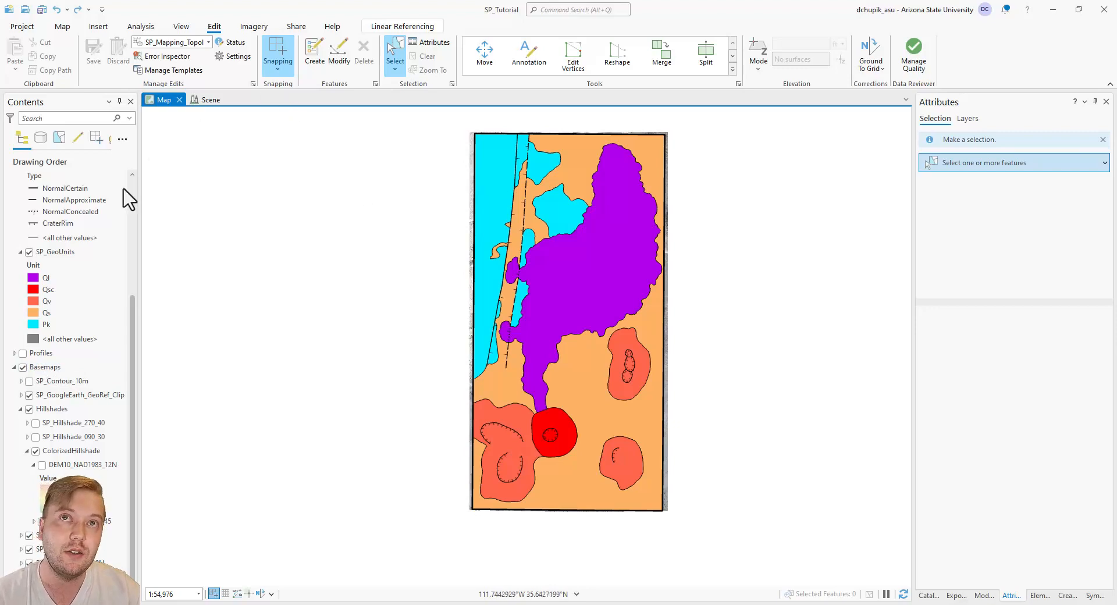
Set SP_GeoUnits transparency to 70% and hide the SP_GoogleEarth_GeoRef_Clip imagery.
click(55, 251)
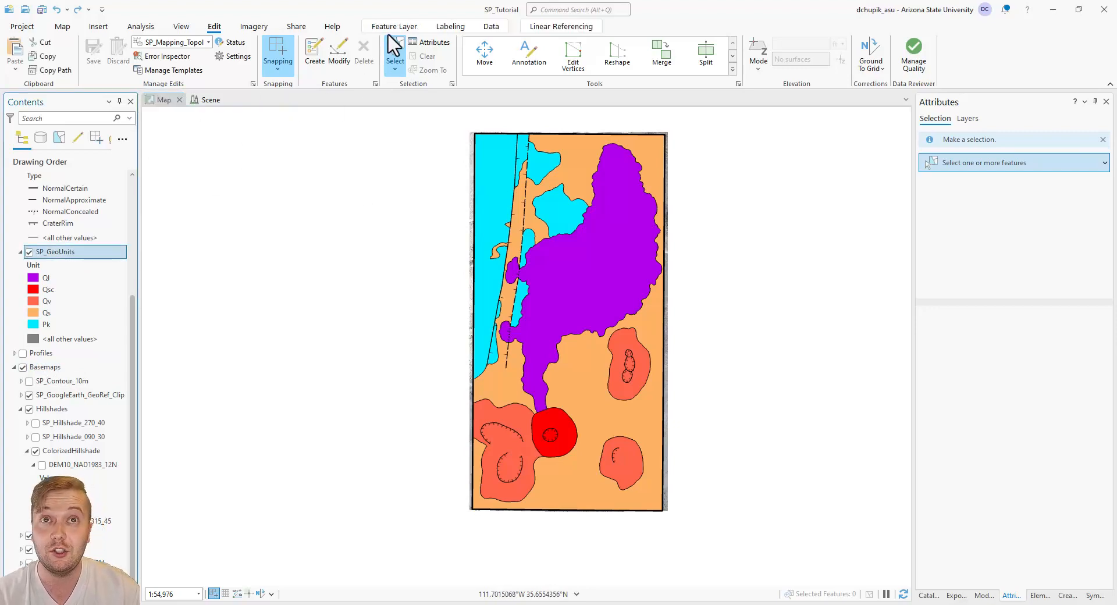
click(393, 26)
text(70)
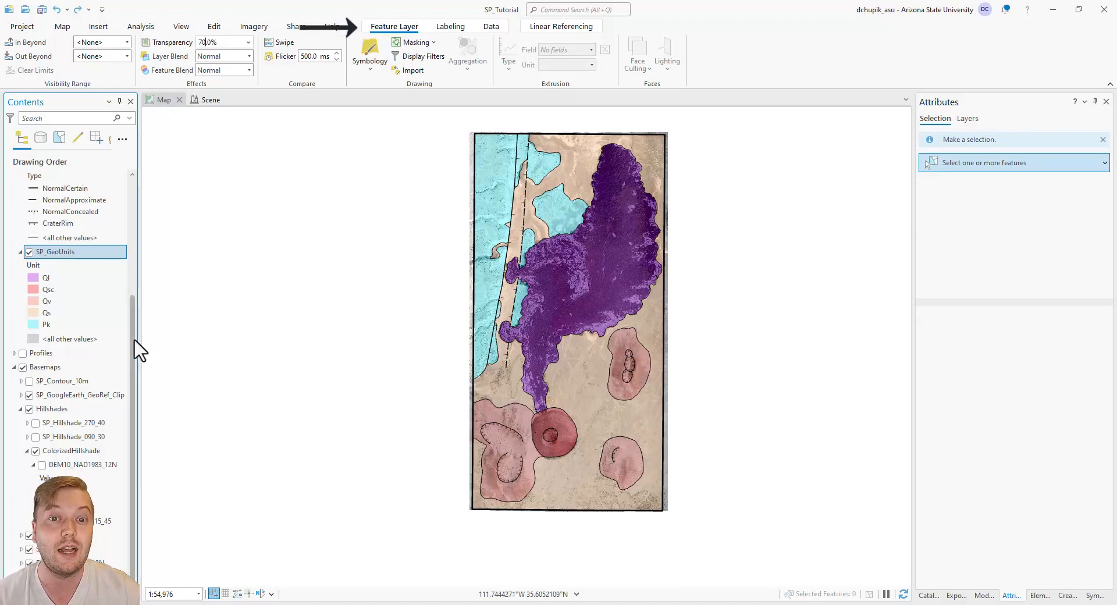
click(80, 394)
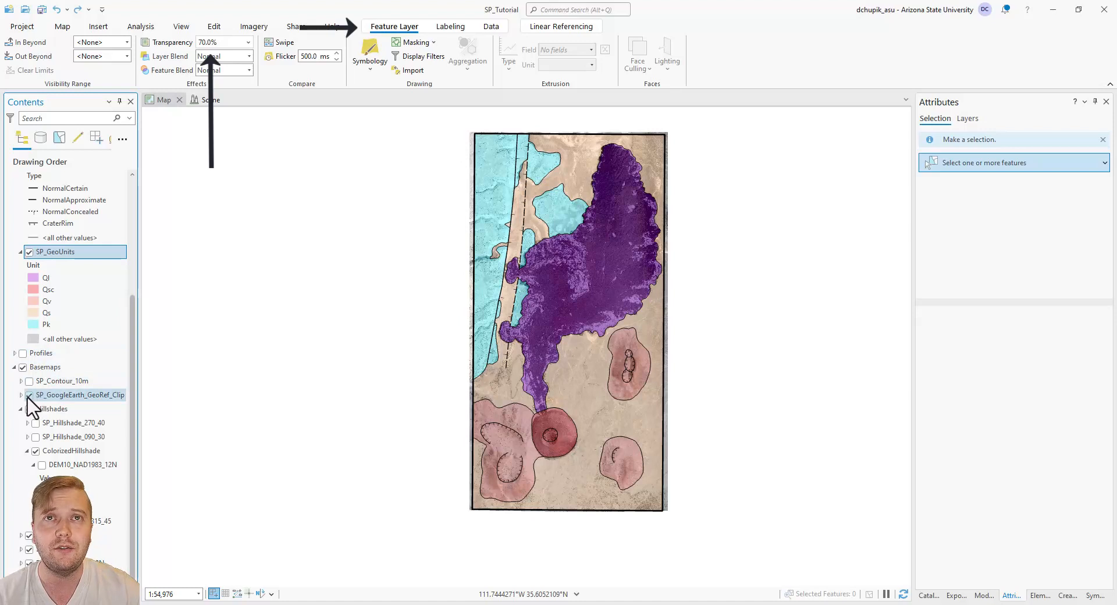
click(29, 395)
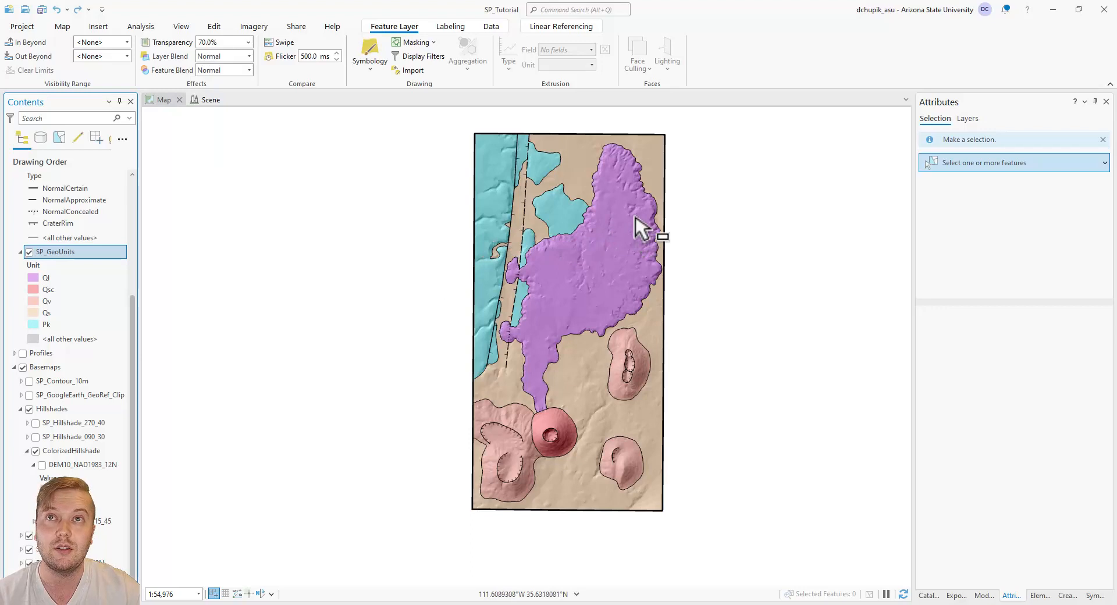
mouse_move(717, 354)
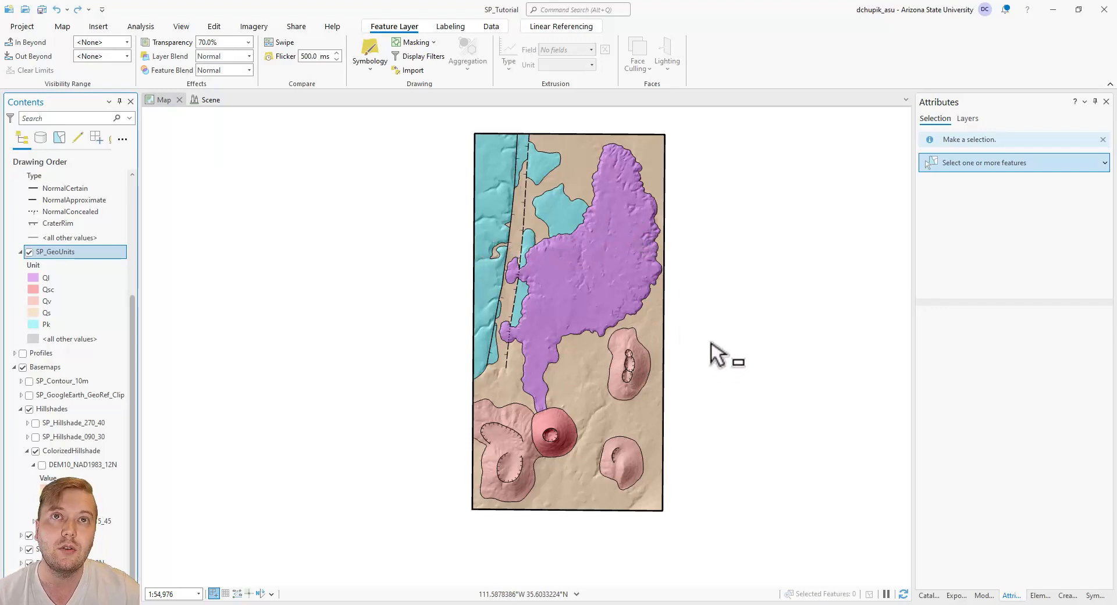